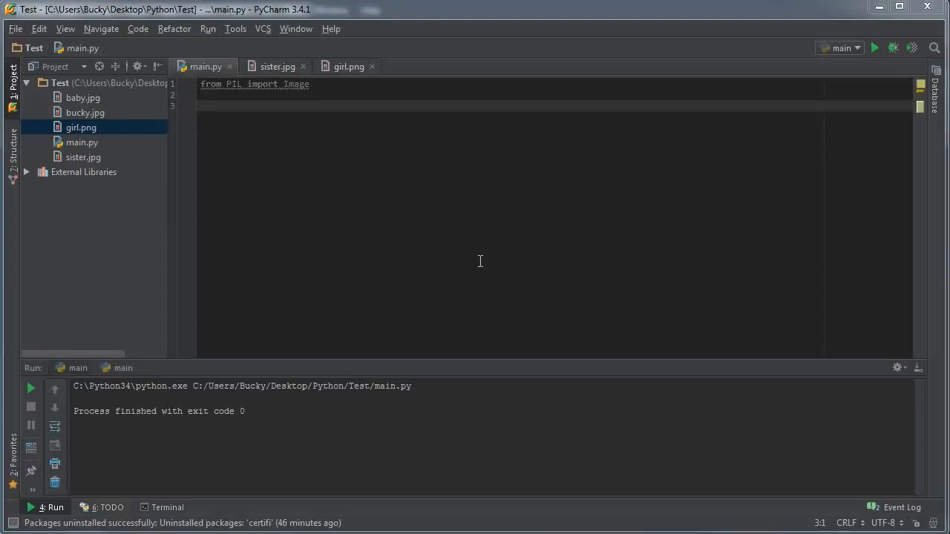
mouse_move(478, 264)
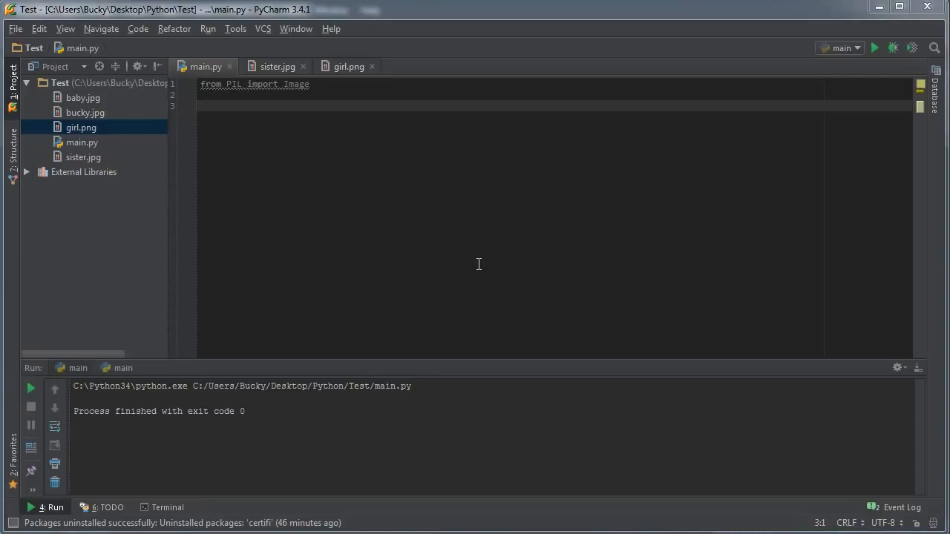
mouse_move(478, 267)
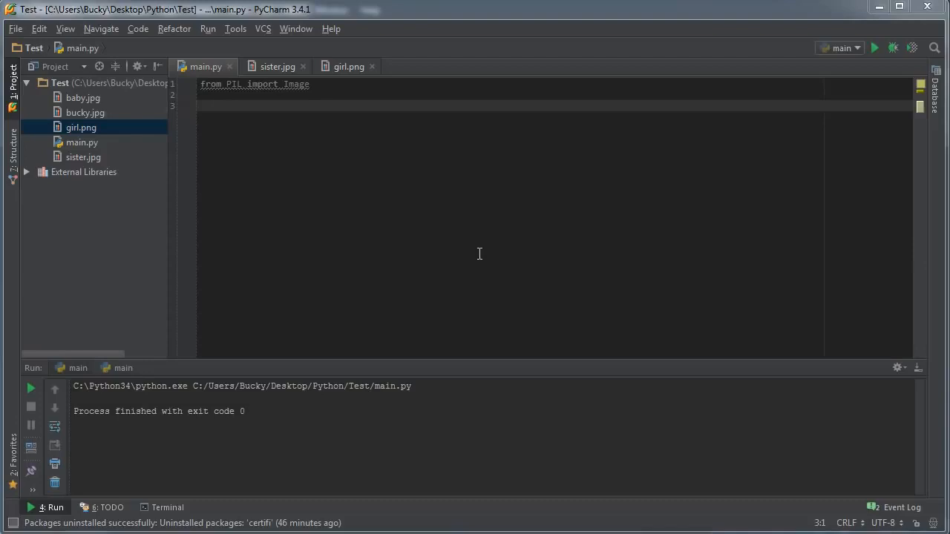
mouse_move(466, 248)
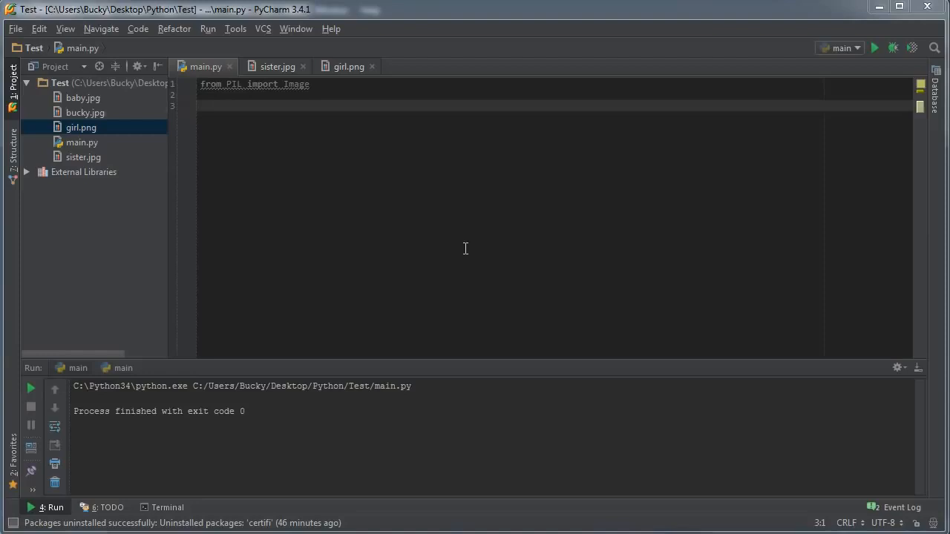
mouse_move(229, 115)
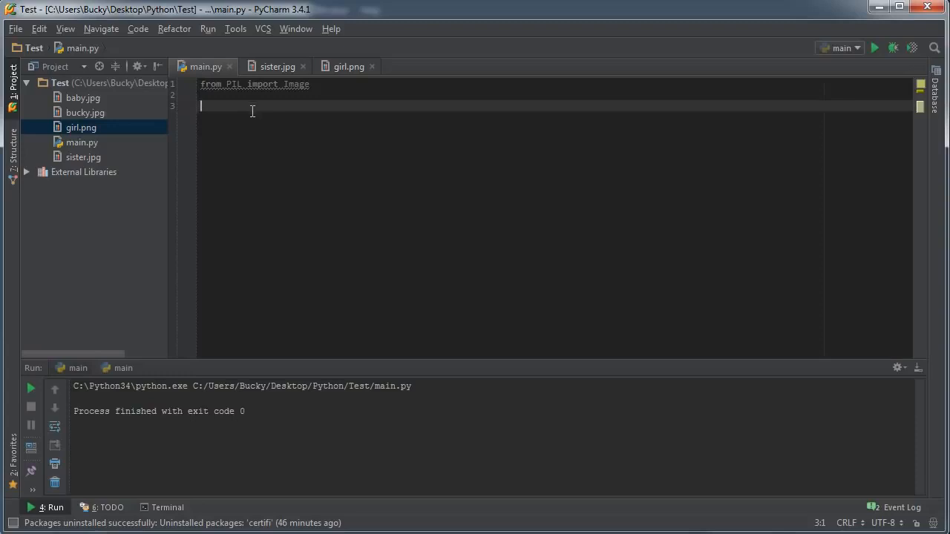
mouse_move(457, 219)
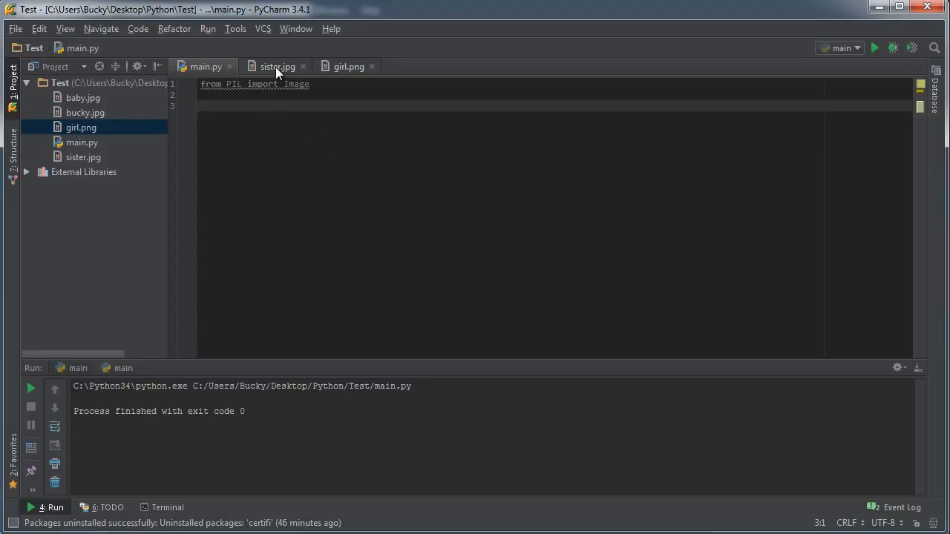
Preview the sister.jpg photo and girl.png image, then return to main.py
click(278, 66)
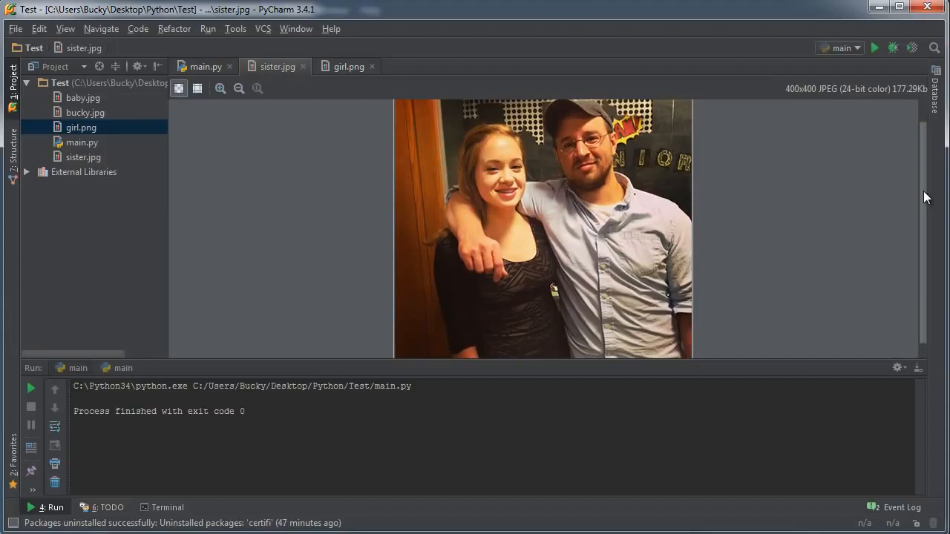
click(348, 66)
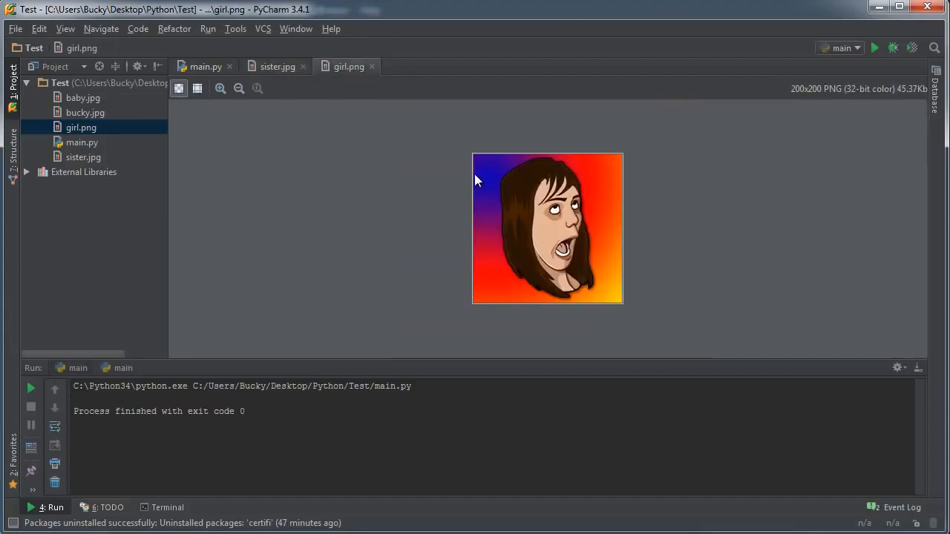
click(277, 66)
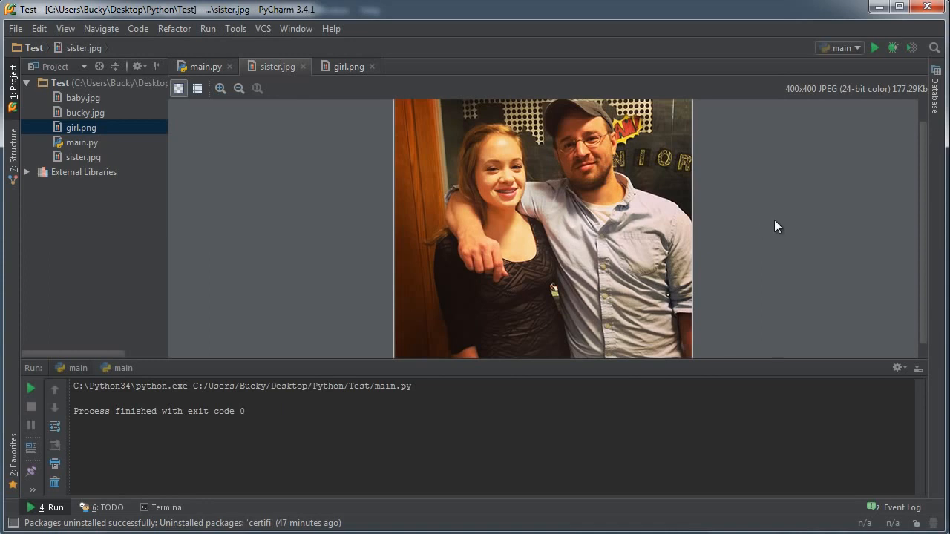
mouse_move(197, 67)
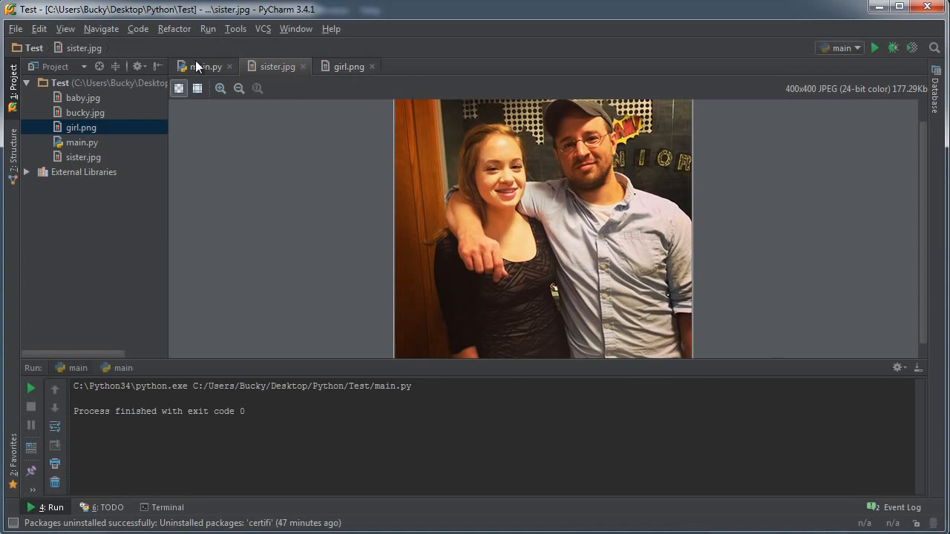
click(348, 66)
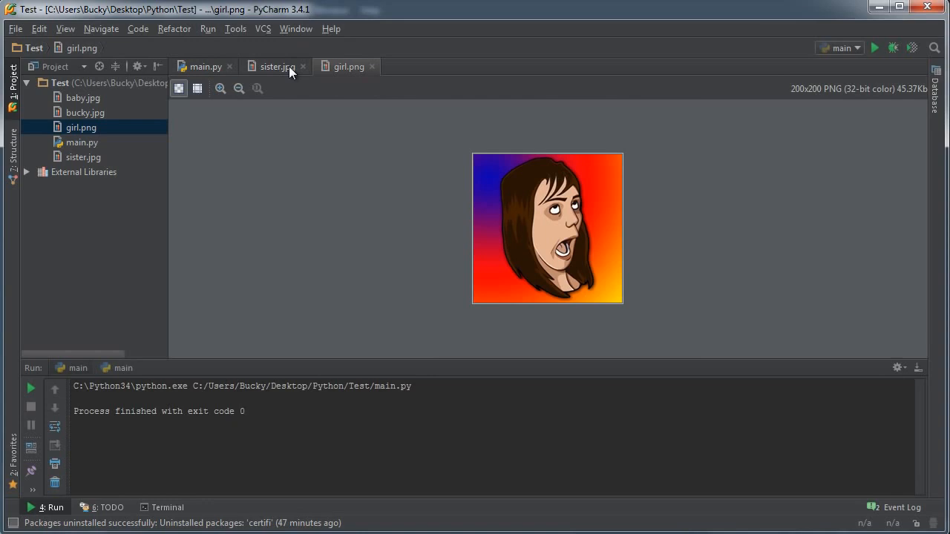
click(278, 66)
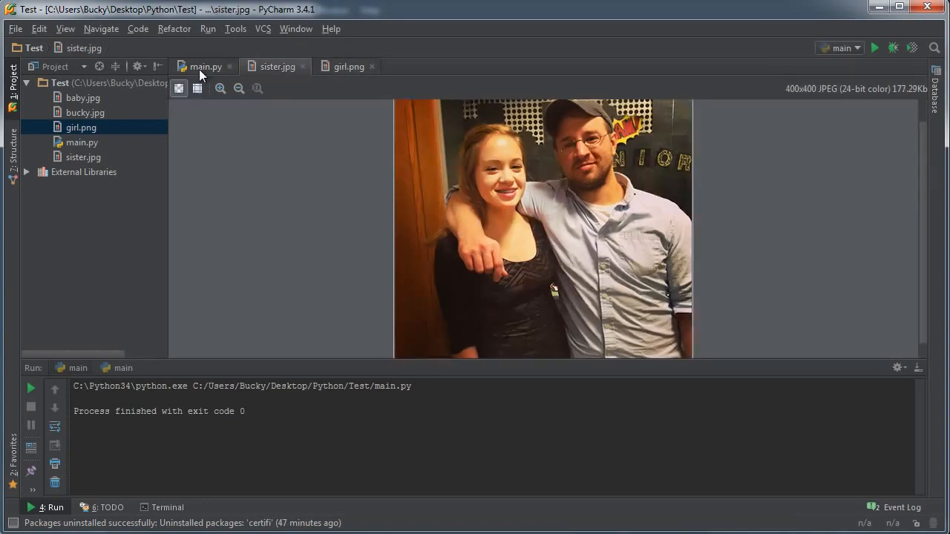
click(205, 66)
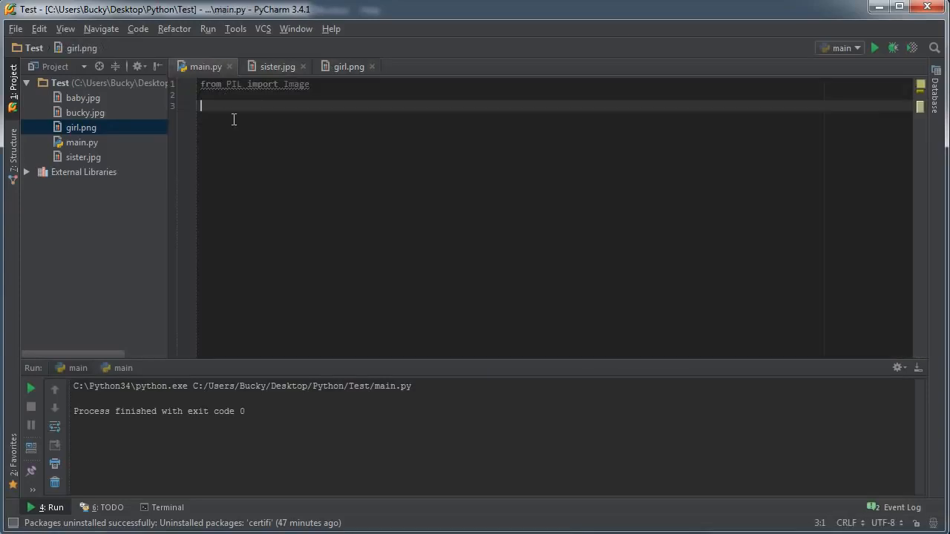
Write the line sister = Image.open("sister.jpg")
text(sis)
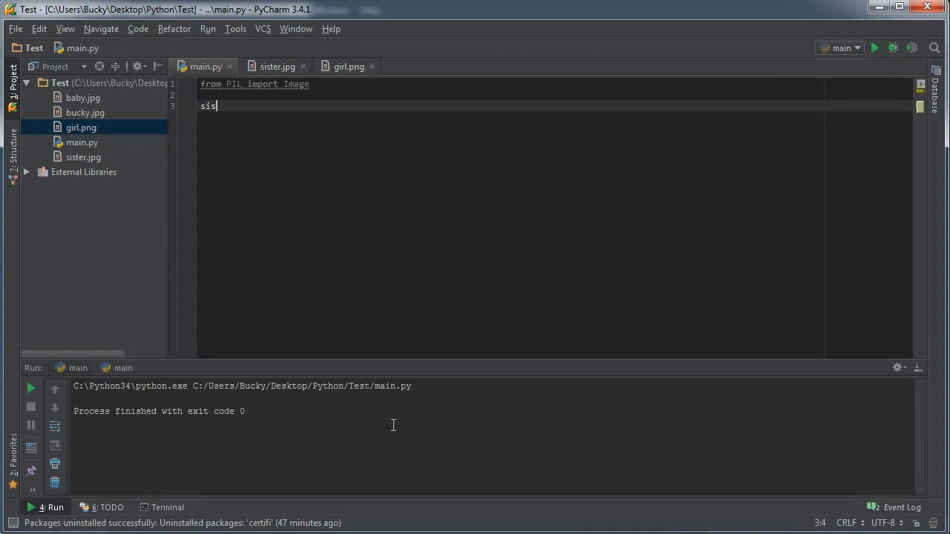
text(ter)
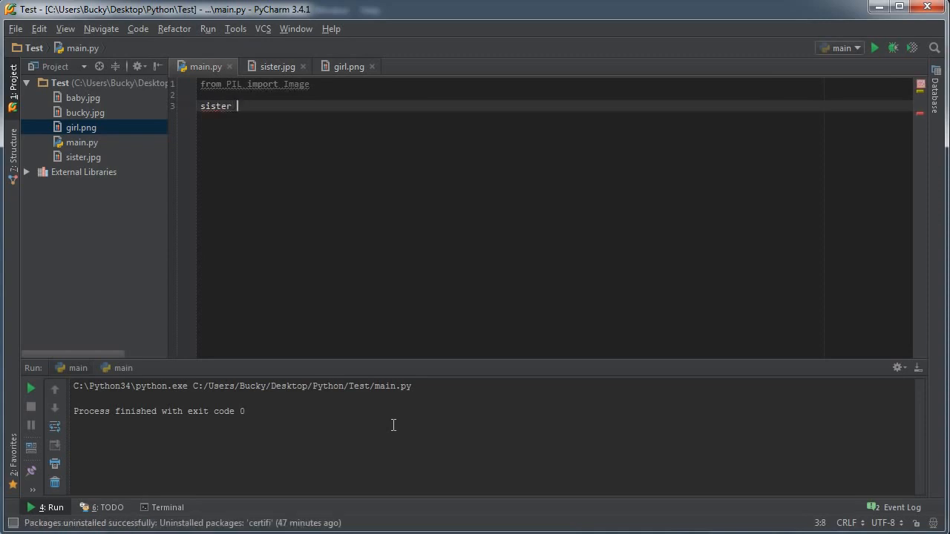
text(= Imag)
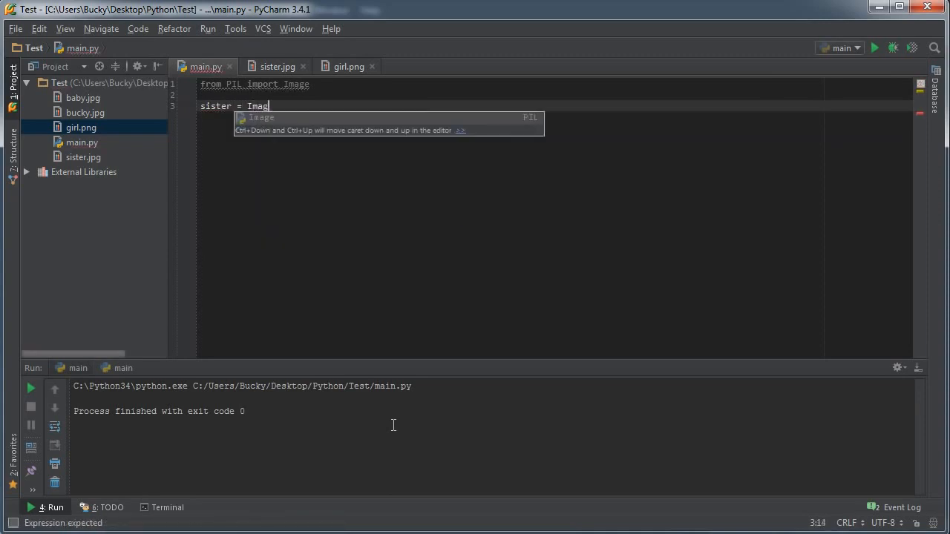
text(e.open())
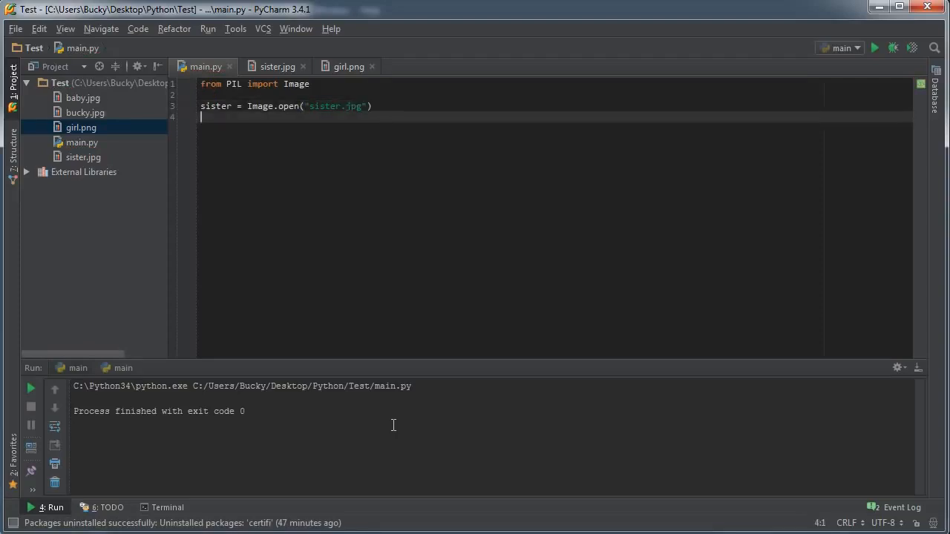
Add girl = Image.open("girl.png") by reusing the sister line, then start a new line
text(girl)
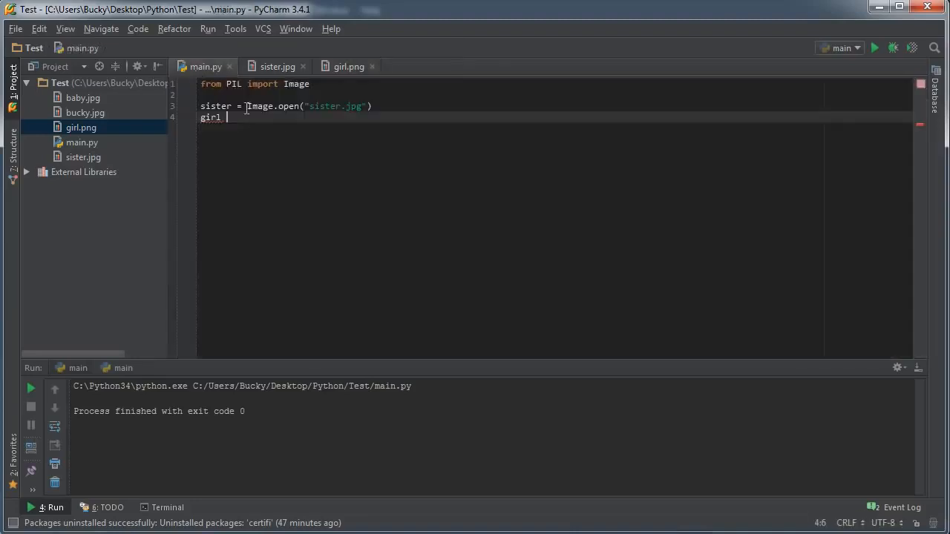
drag(248, 106, 372, 106)
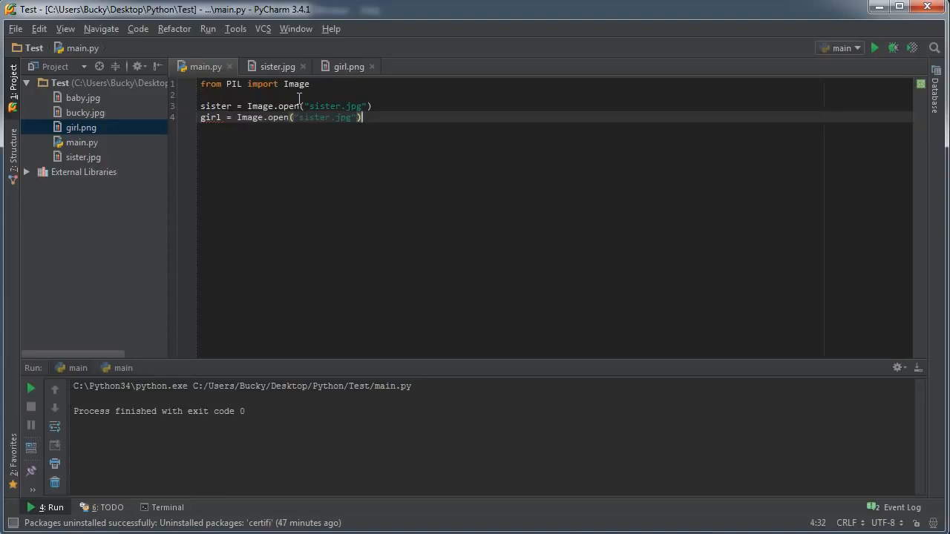
double_click(314, 117)
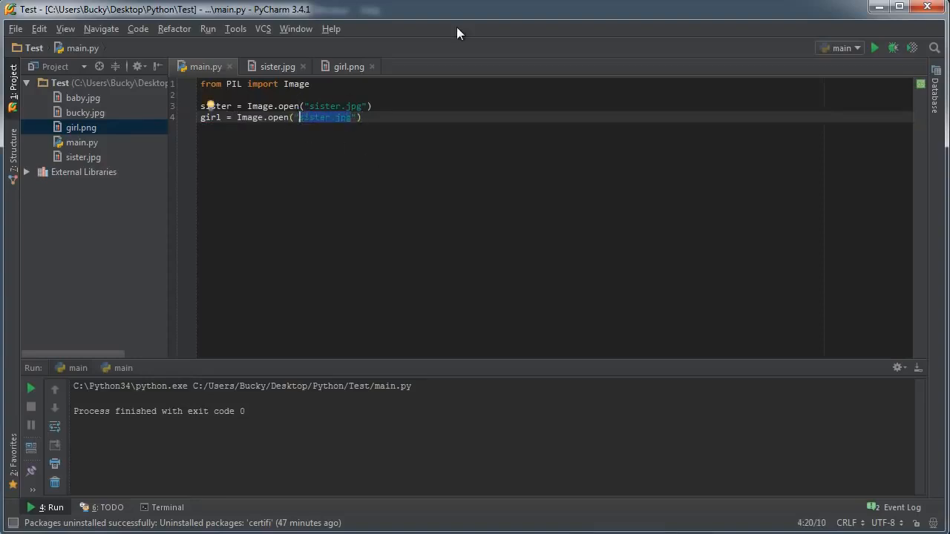
text(girl.png)
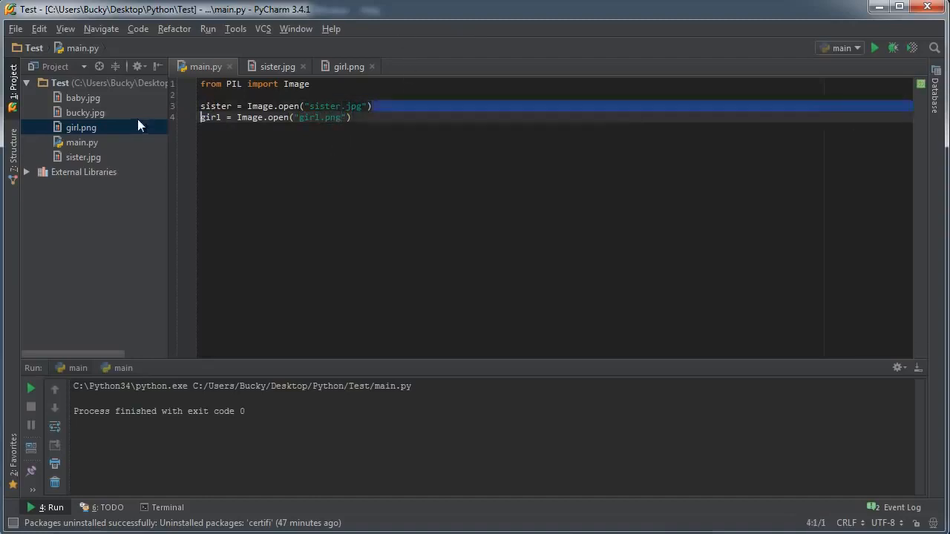
click(349, 66)
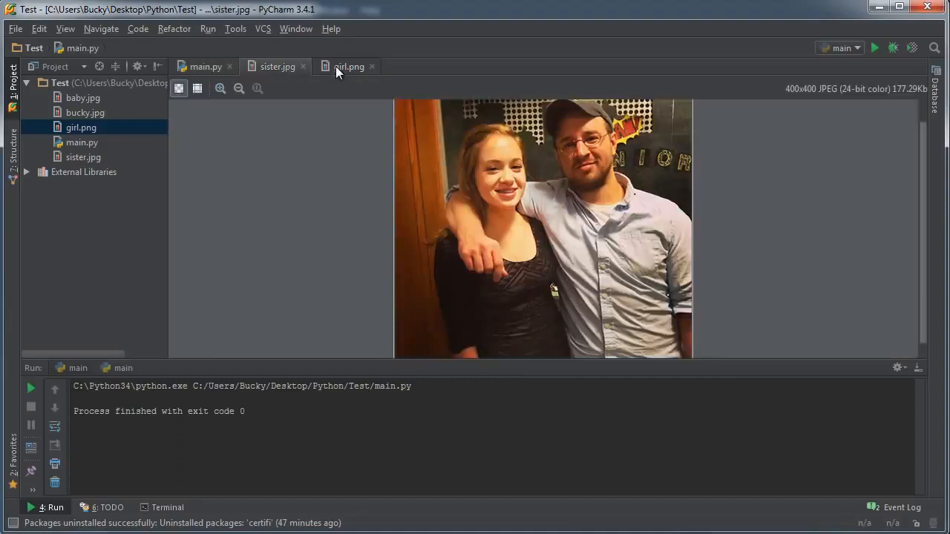
click(205, 66)
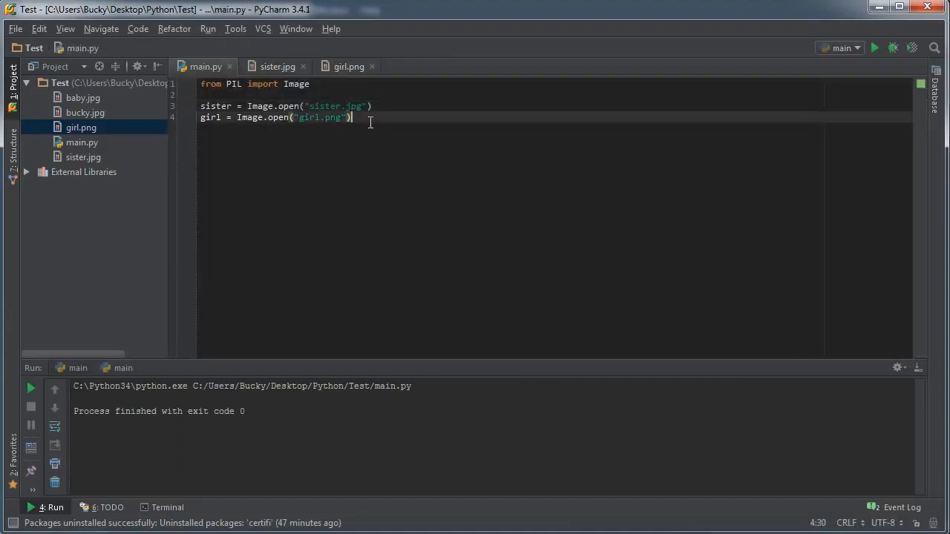
key(enter)
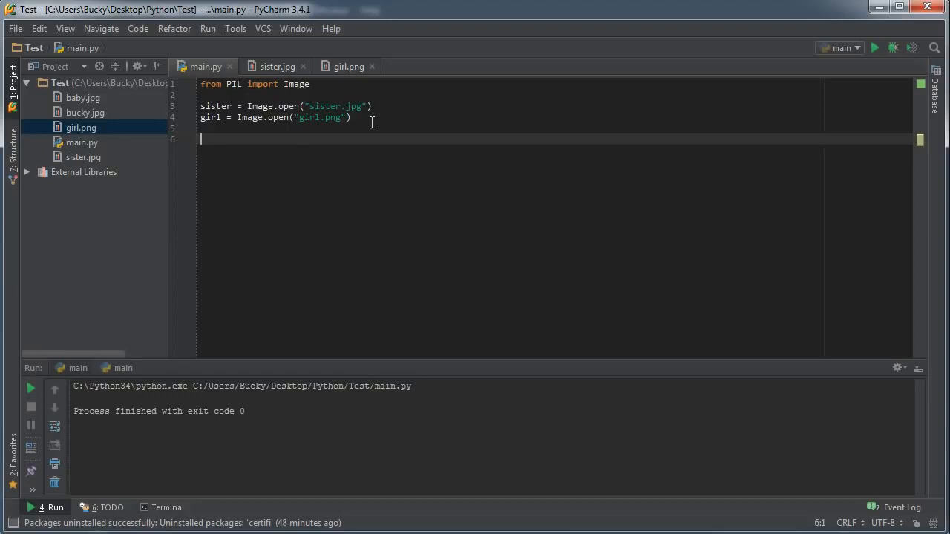
Compare the 400x400 sister.jpg and 200x200 girl.png previews, then go back to main.py
click(277, 66)
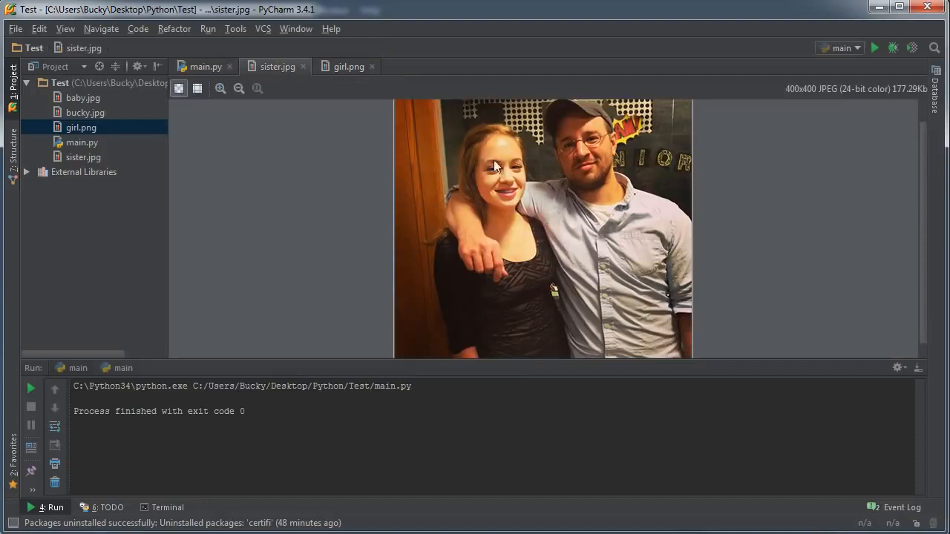
mouse_move(520, 210)
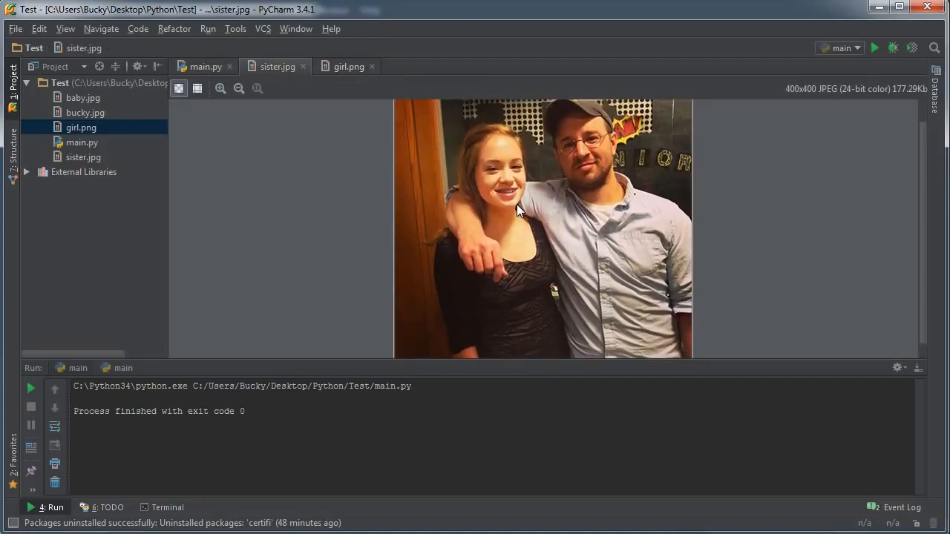
mouse_move(526, 223)
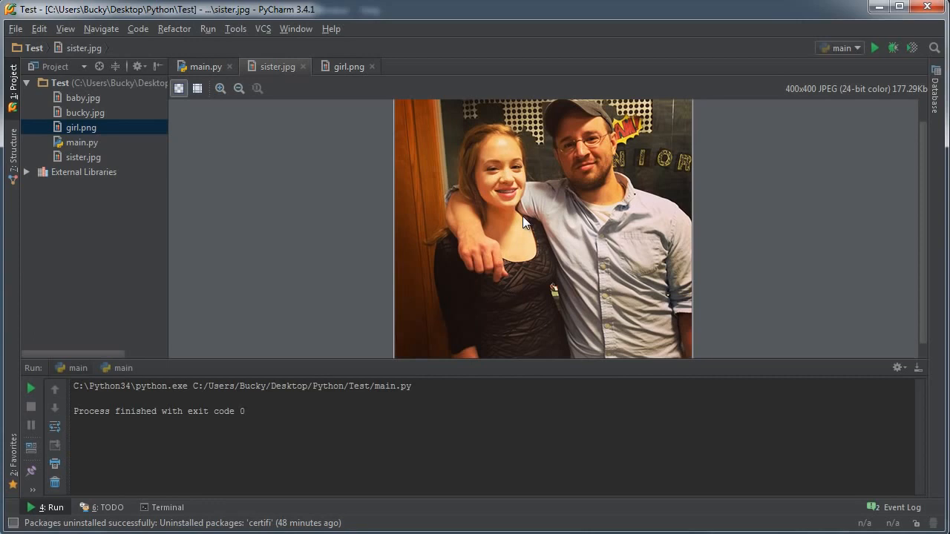
mouse_move(364, 83)
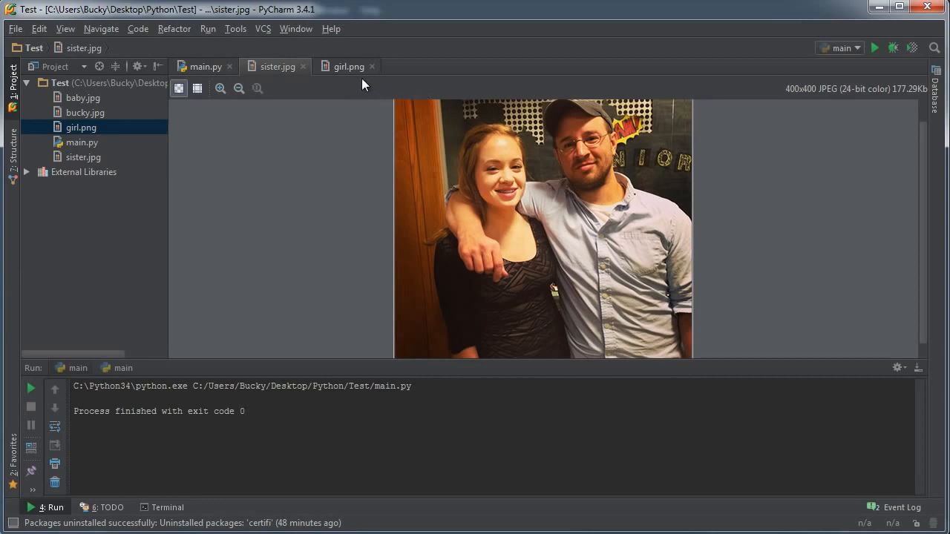
click(349, 66)
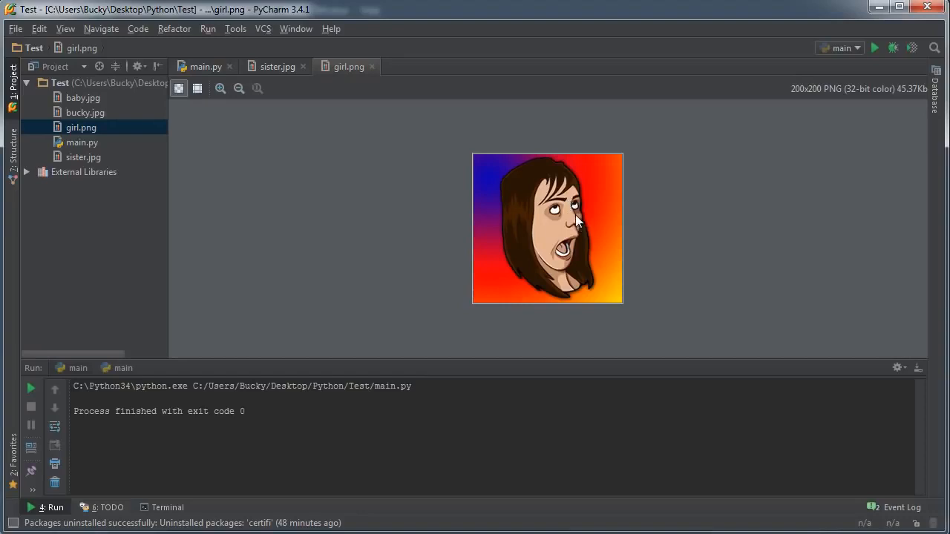
mouse_move(316, 145)
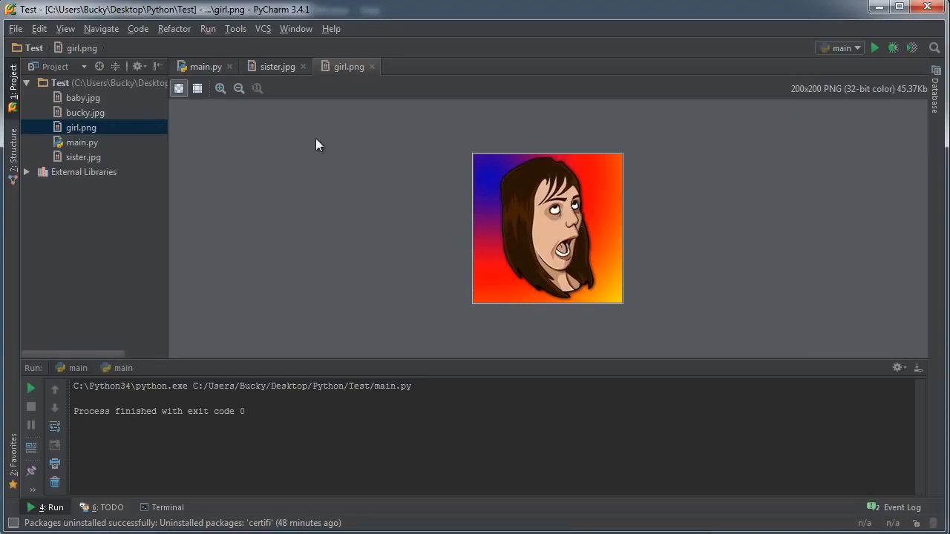
mouse_move(807, 97)
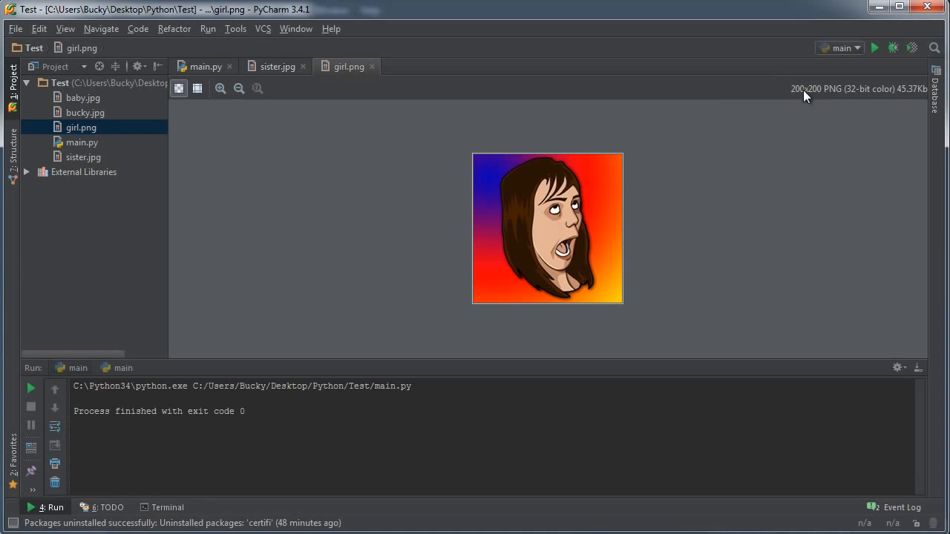
mouse_move(796, 99)
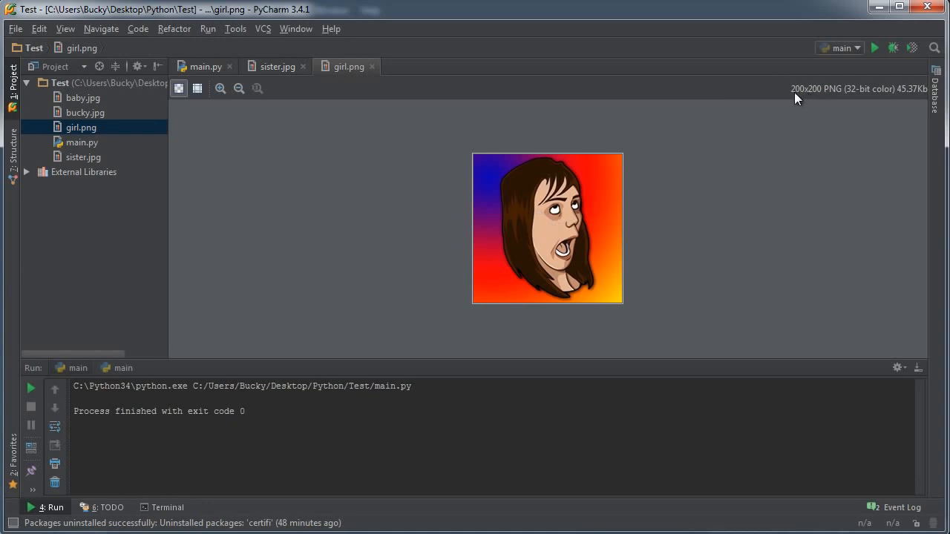
mouse_move(821, 99)
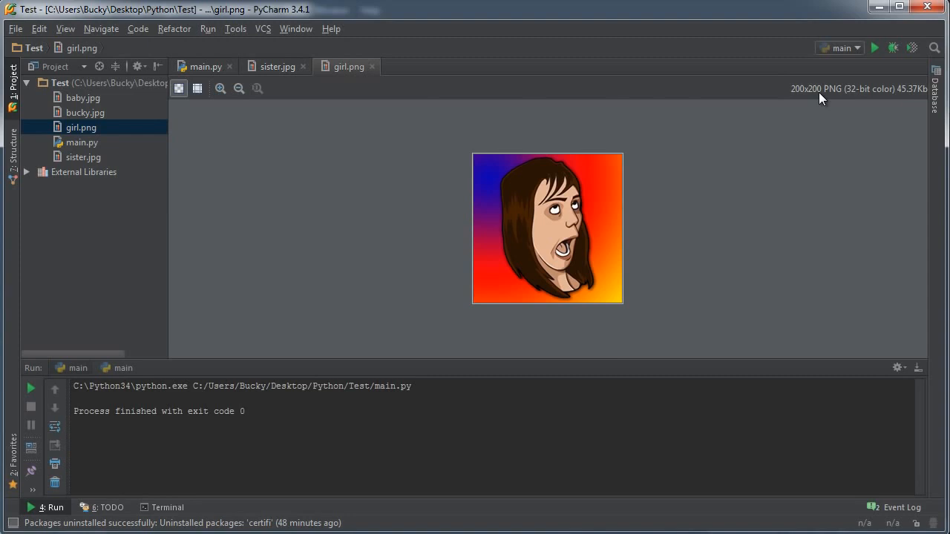
click(278, 66)
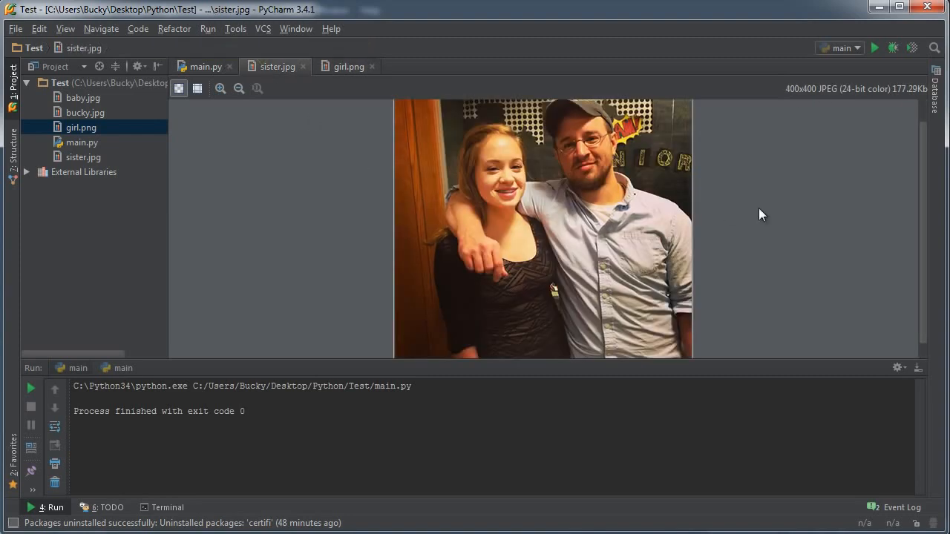
mouse_move(533, 236)
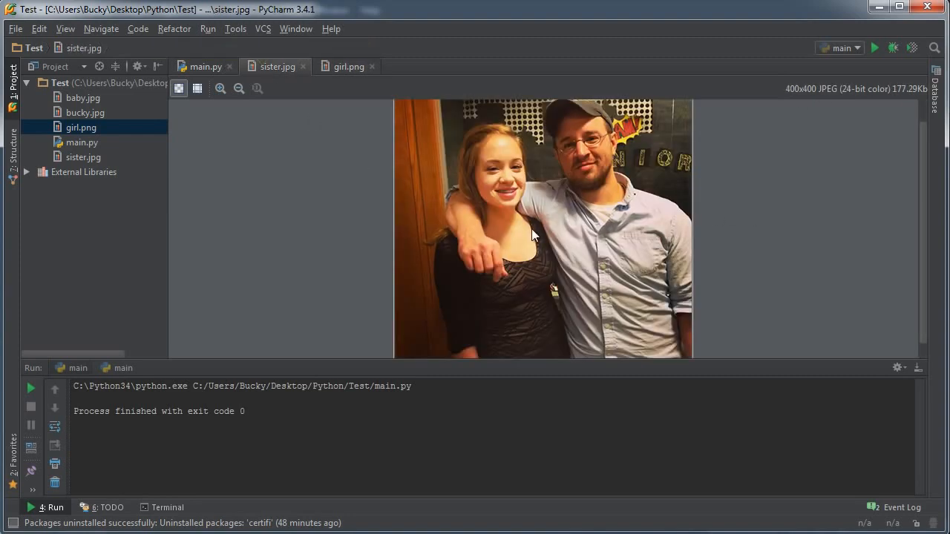
mouse_move(544, 195)
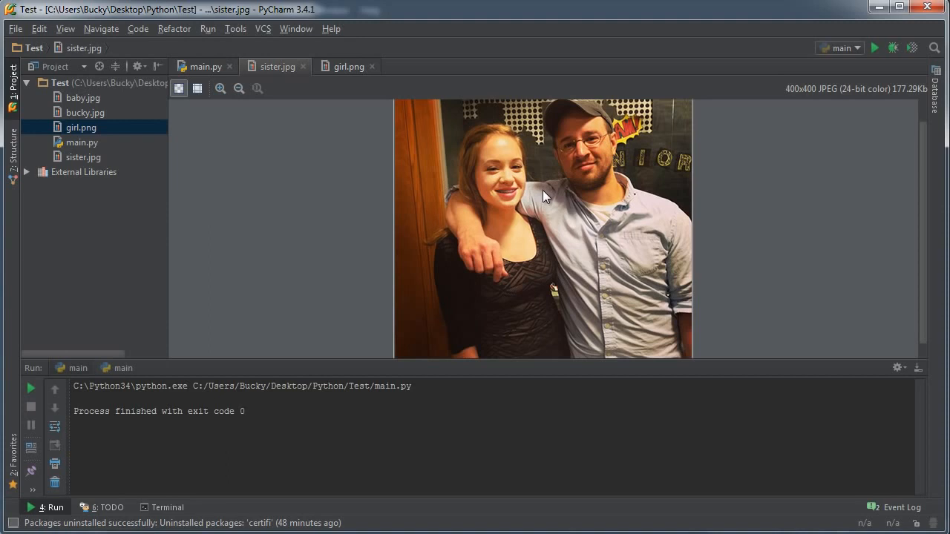
mouse_move(413, 154)
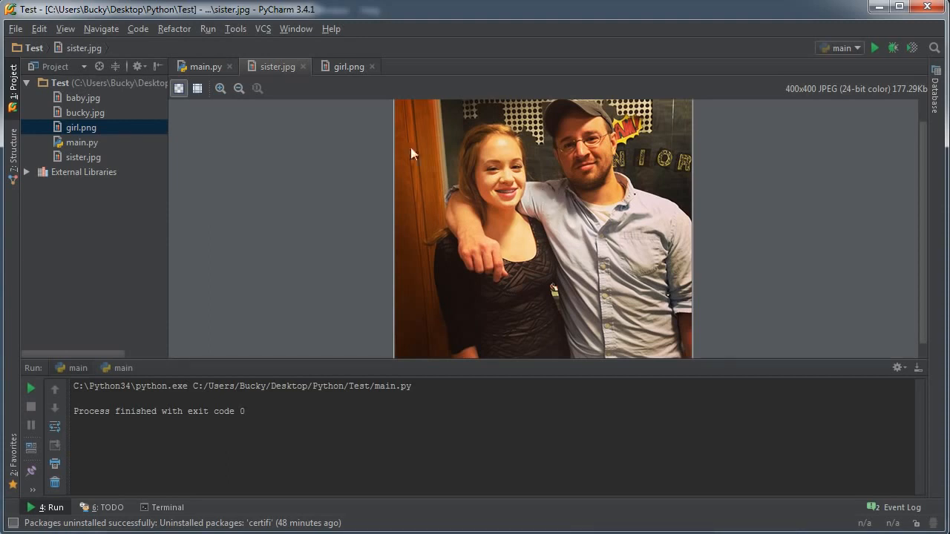
click(205, 66)
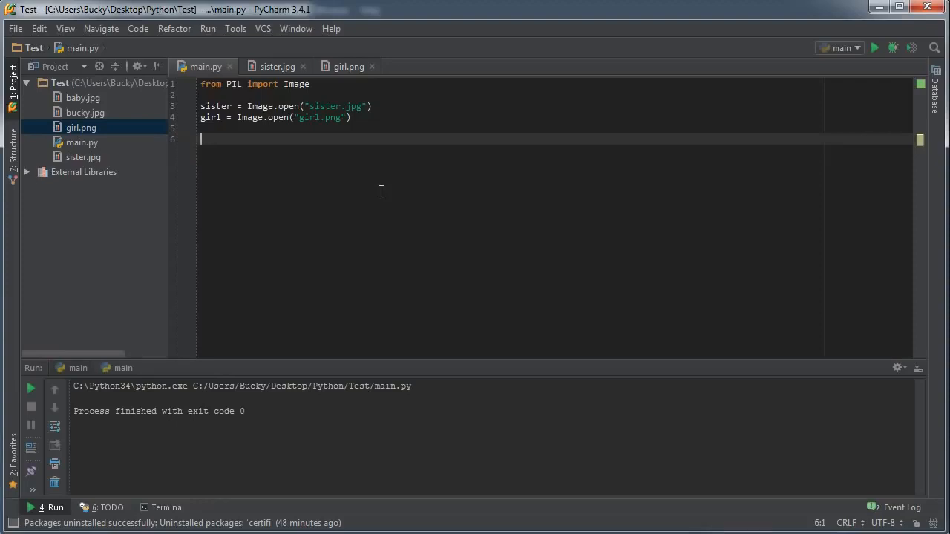
Start the area = () assignment on line 6, checking the sister photo's dimensions
text(a)
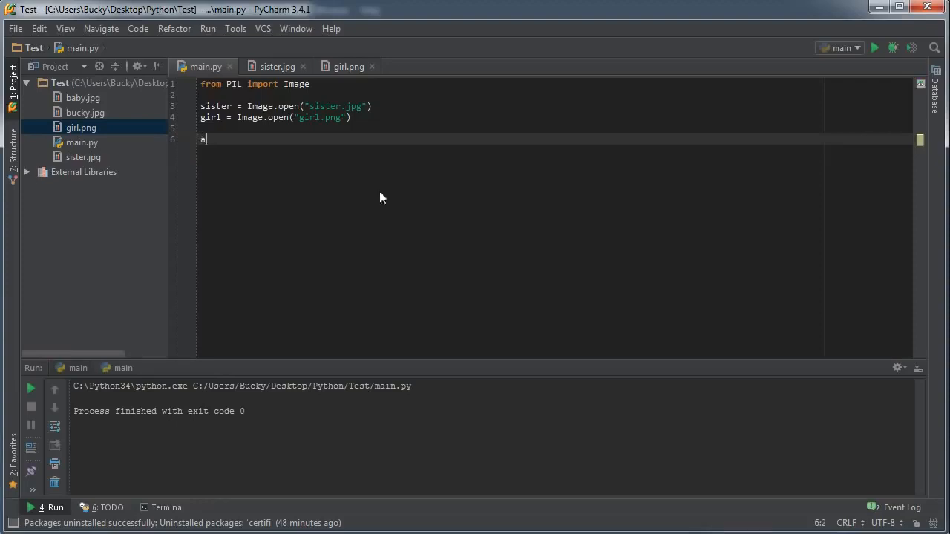
text(rea)
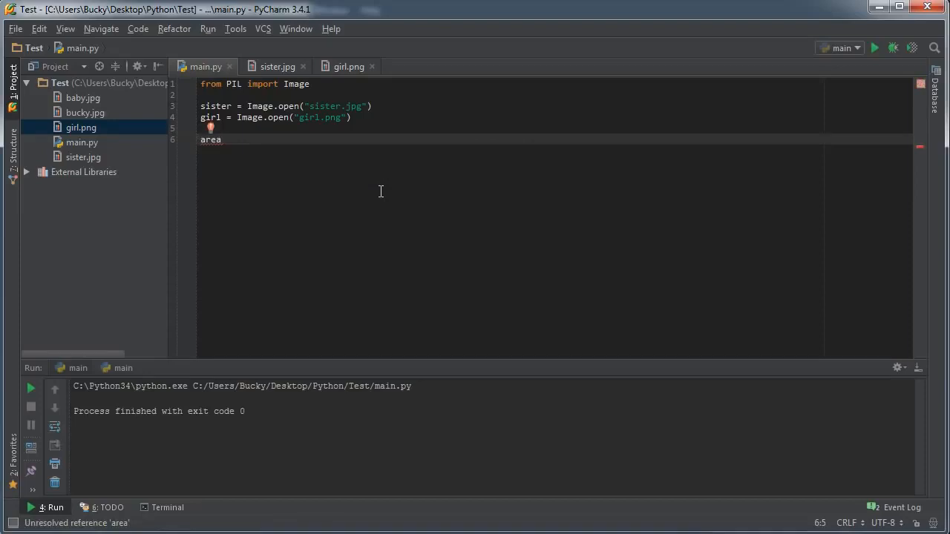
text(=)
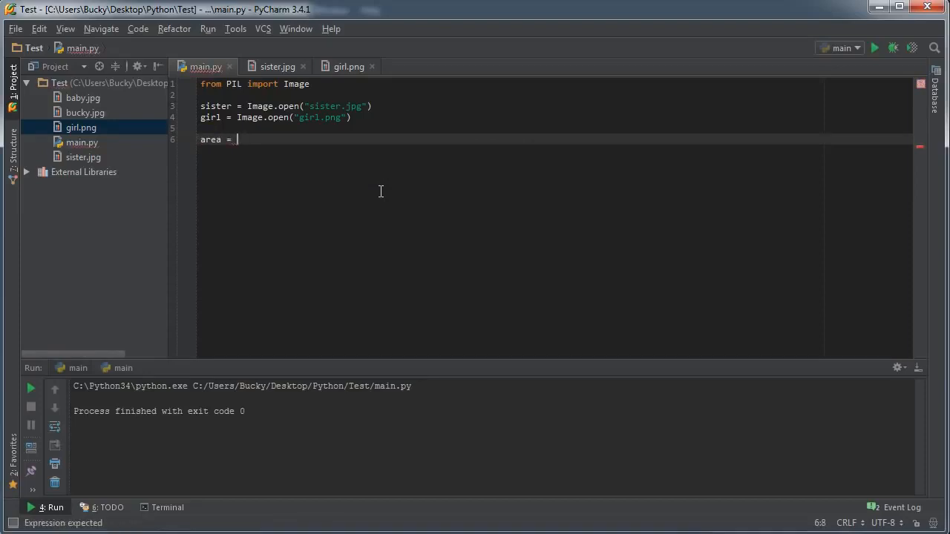
text(())
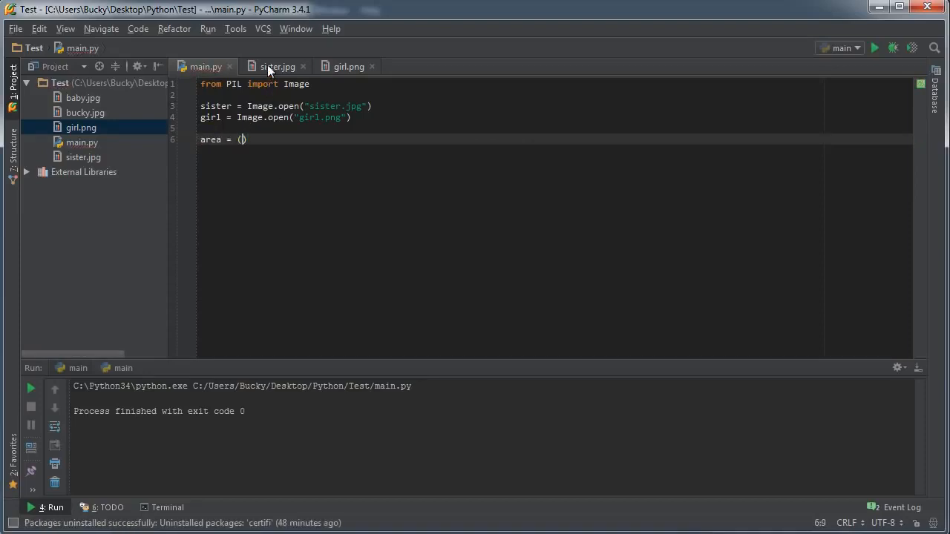
click(278, 66)
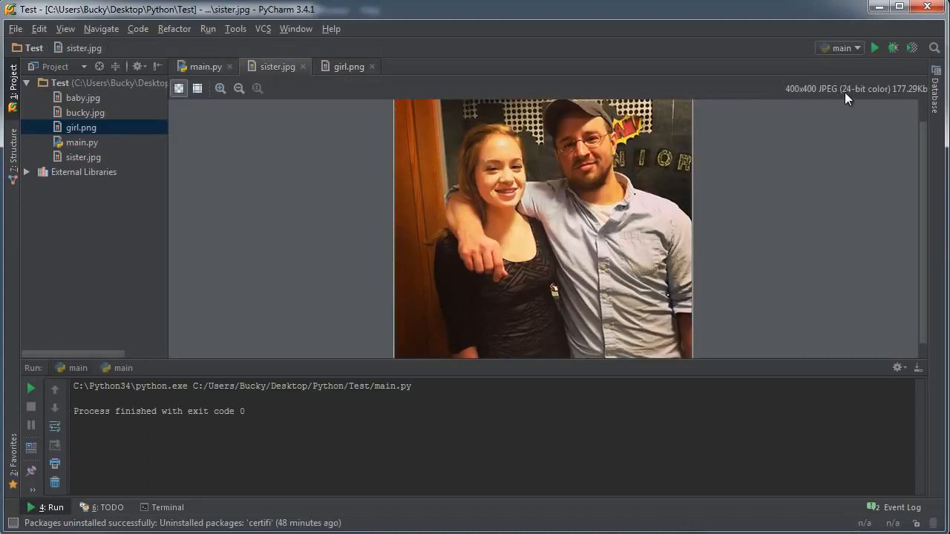
click(206, 66)
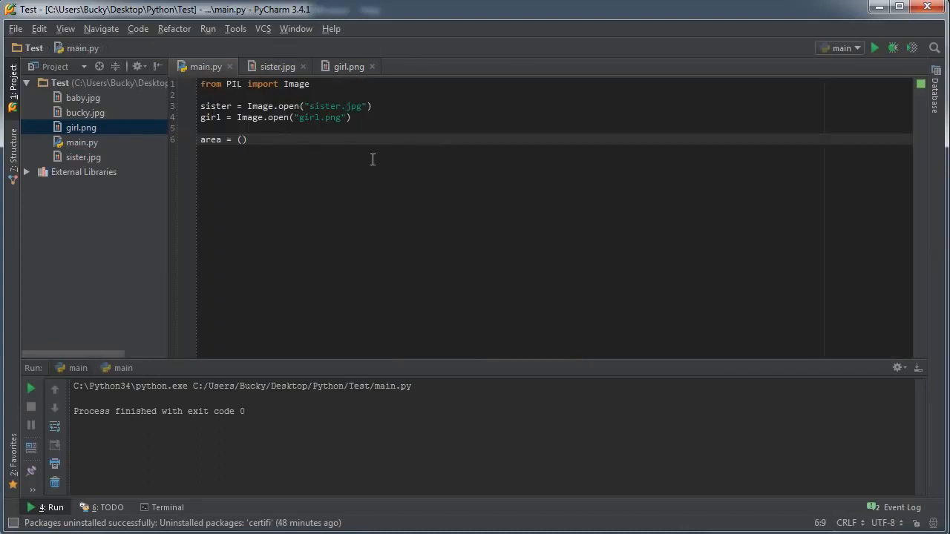
Fill in area as (100, 100, 300, 300), recheck both images, and start a new line
text(1)
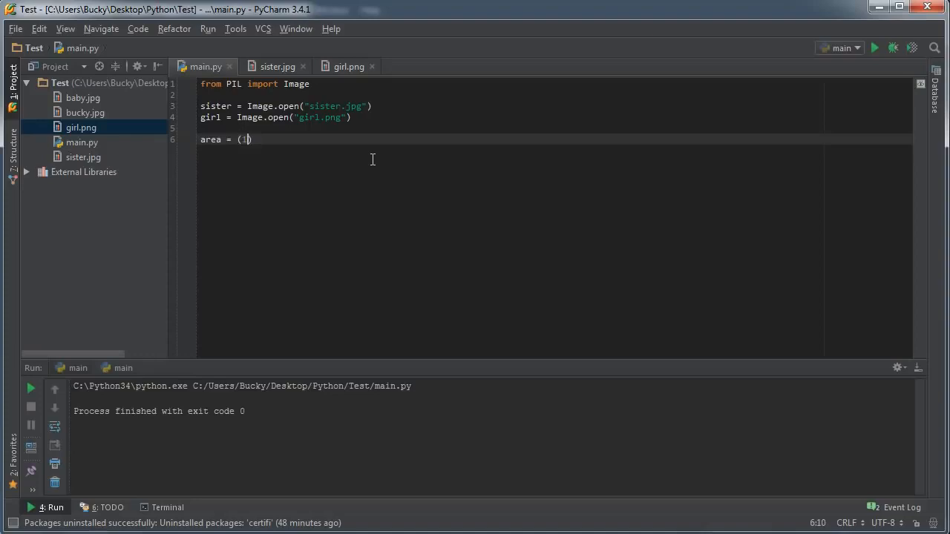
text(00,100)
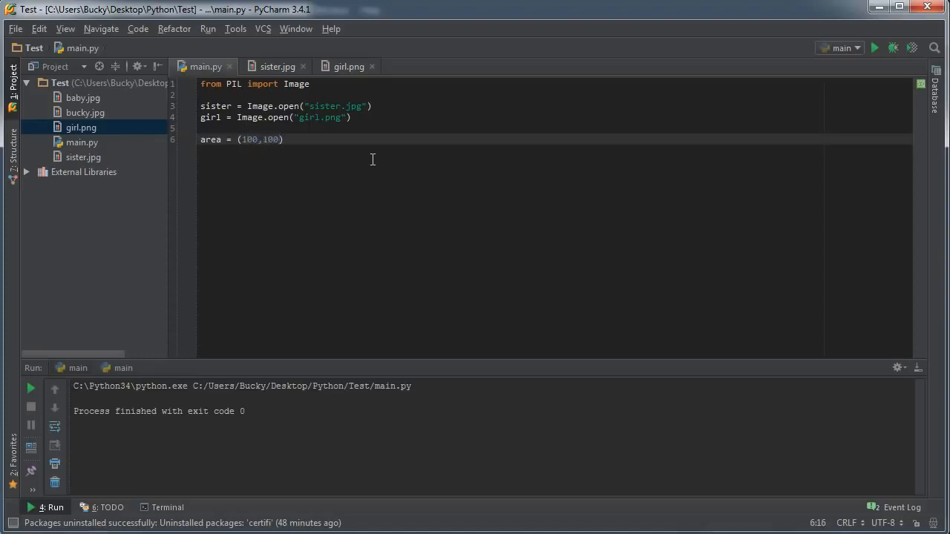
text(,300)
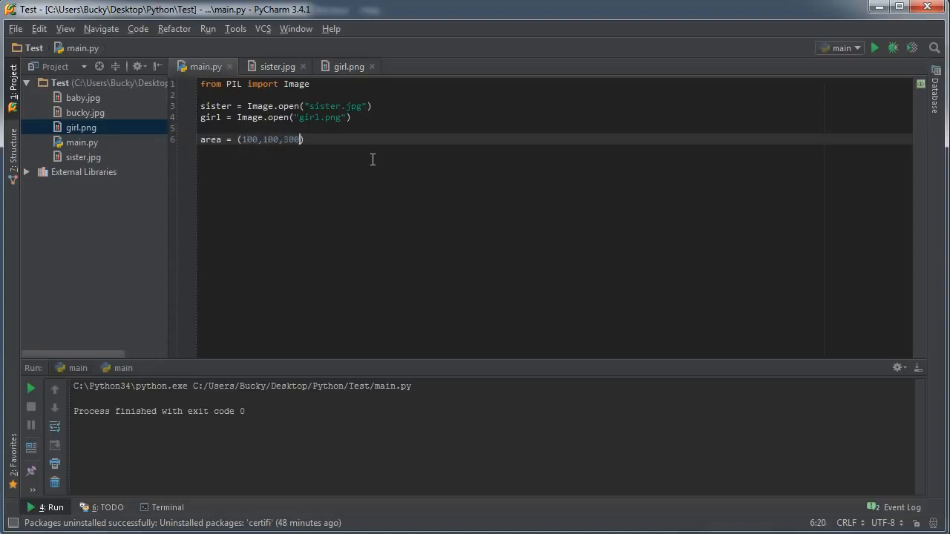
text(,300)
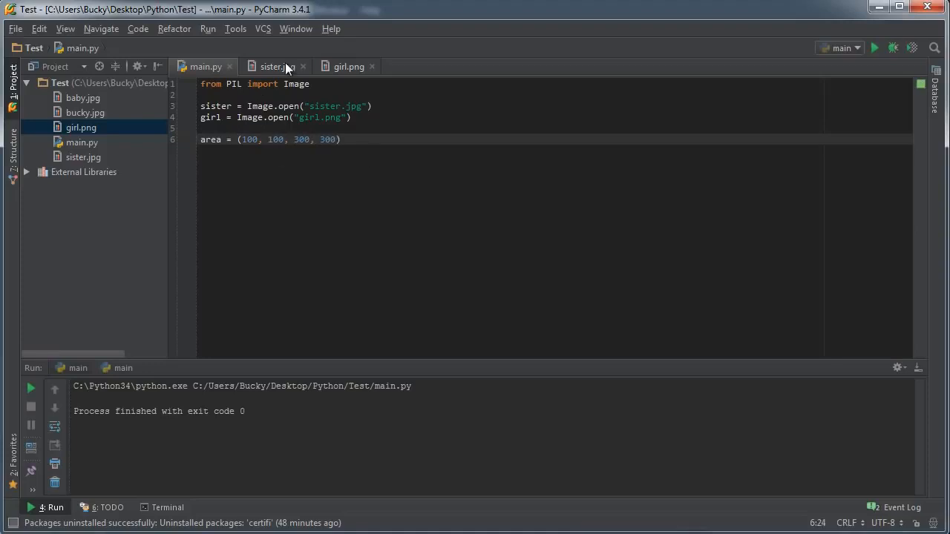
click(275, 67)
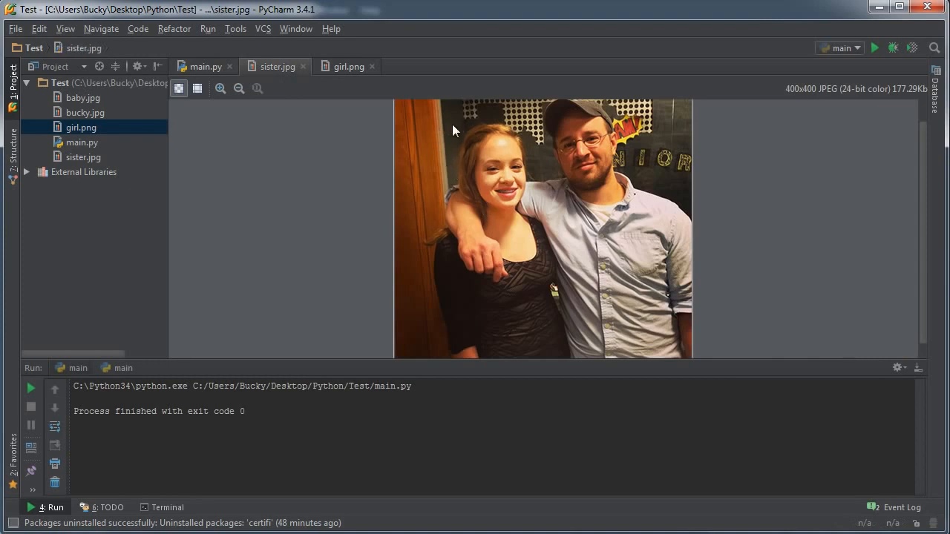
mouse_move(630, 308)
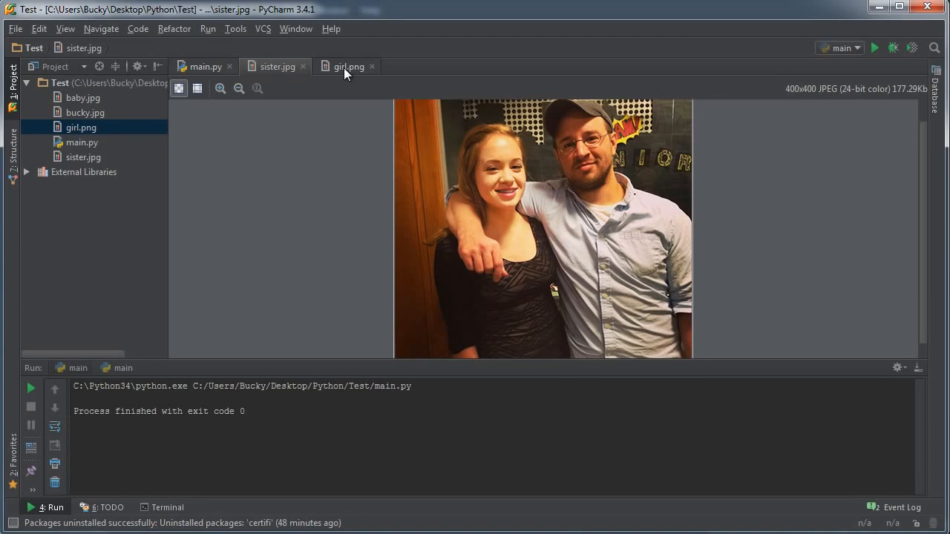
click(349, 66)
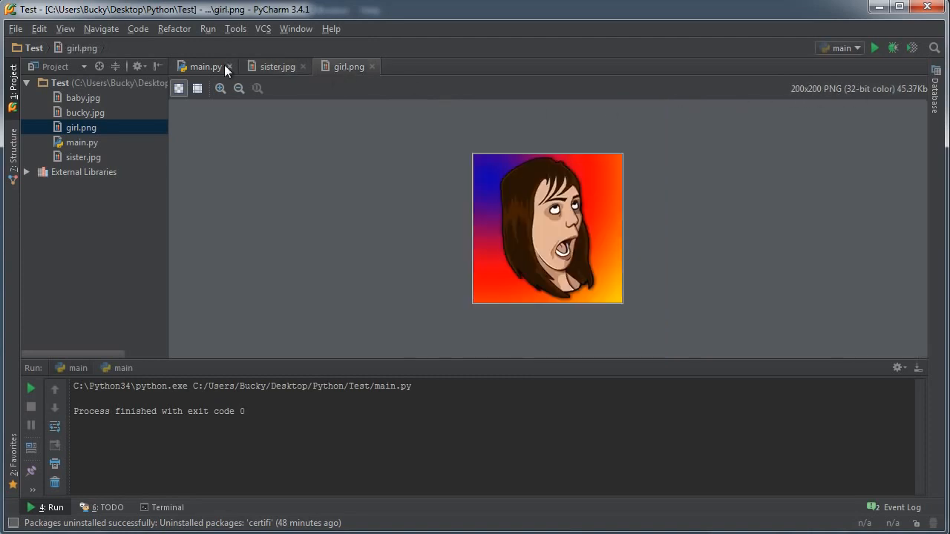
click(206, 66)
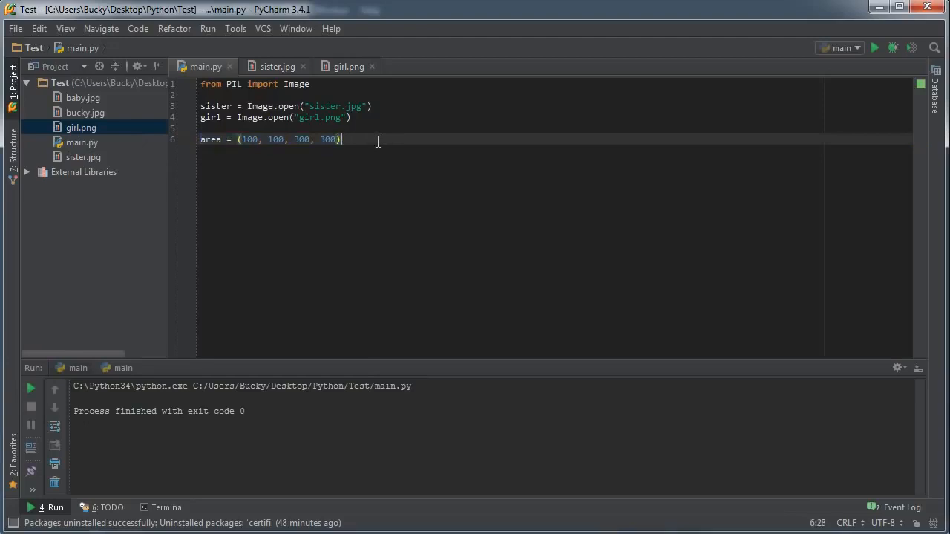
key(enter)
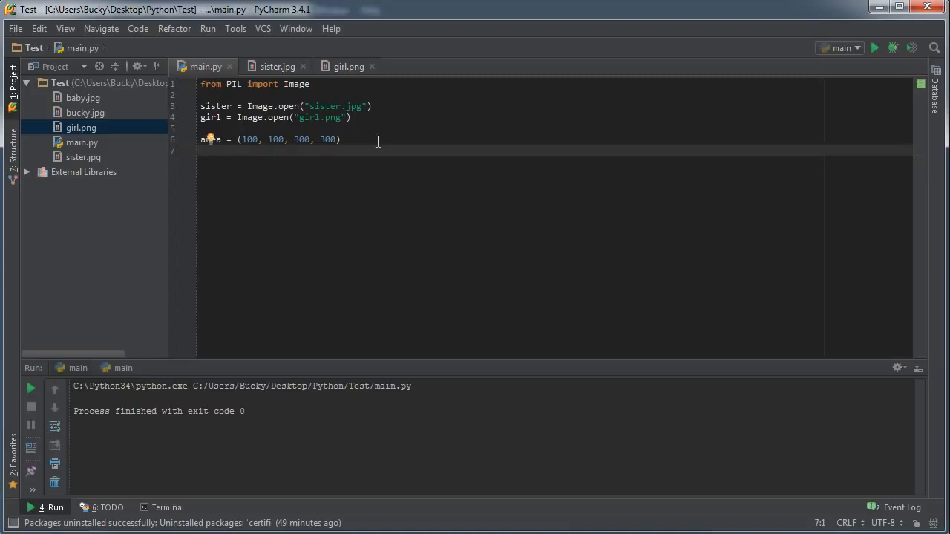
Write sister.paste(girl, area) on line 7 and start a new line below
text(sister)
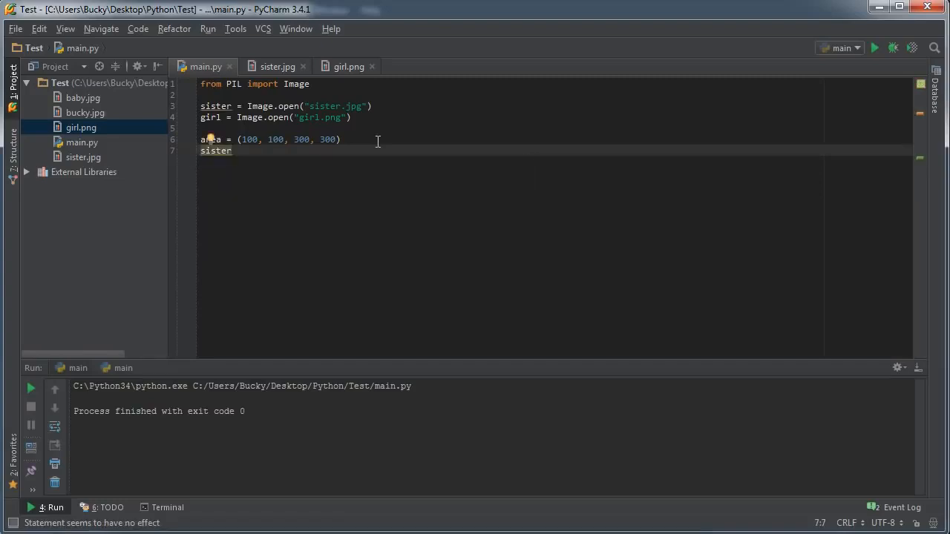
text(.)
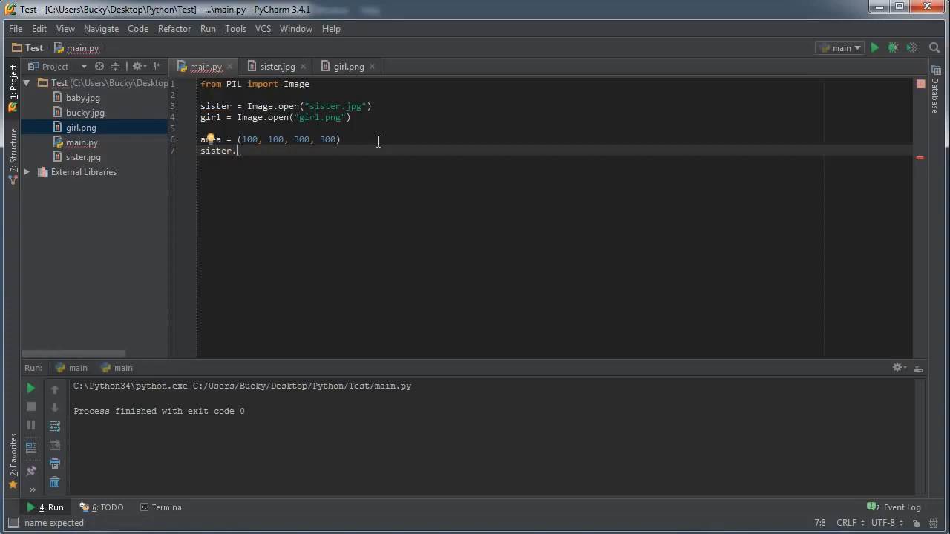
text(paste)
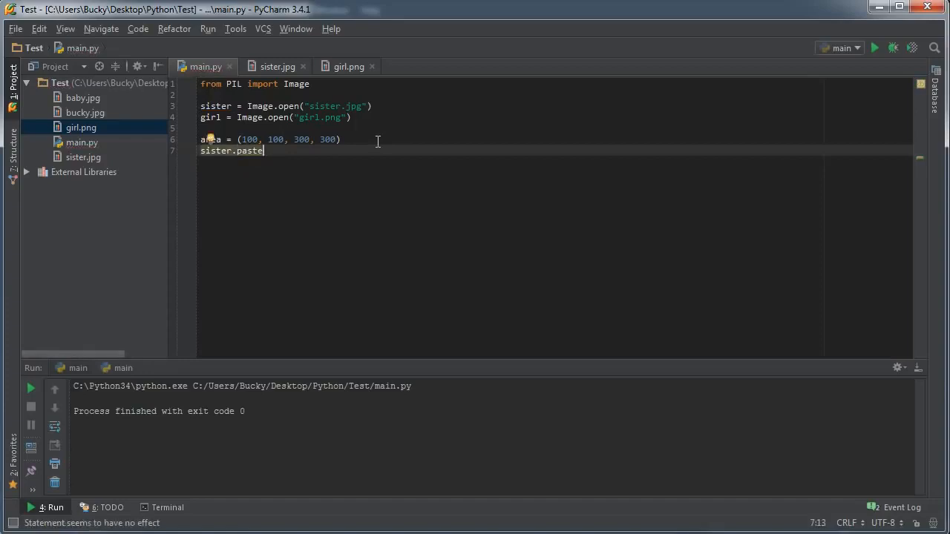
text(())
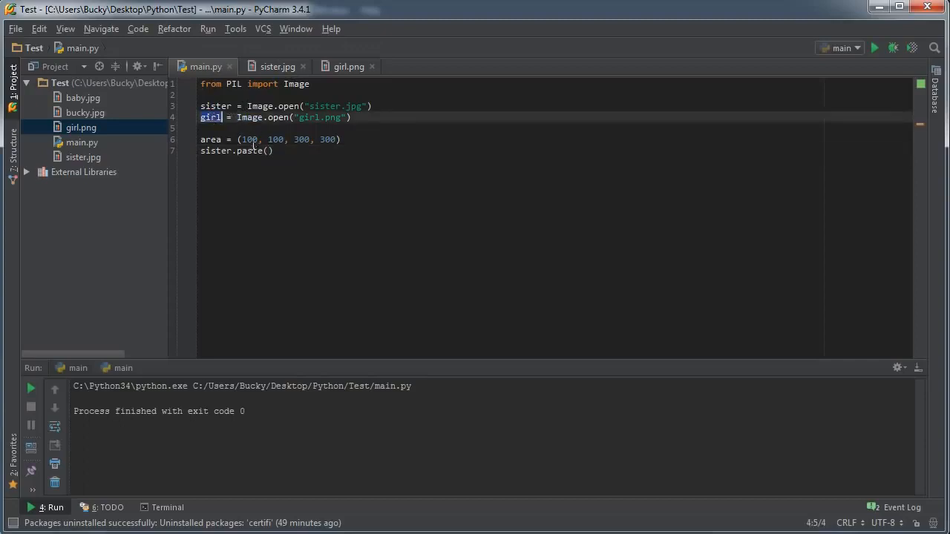
text(girl,)
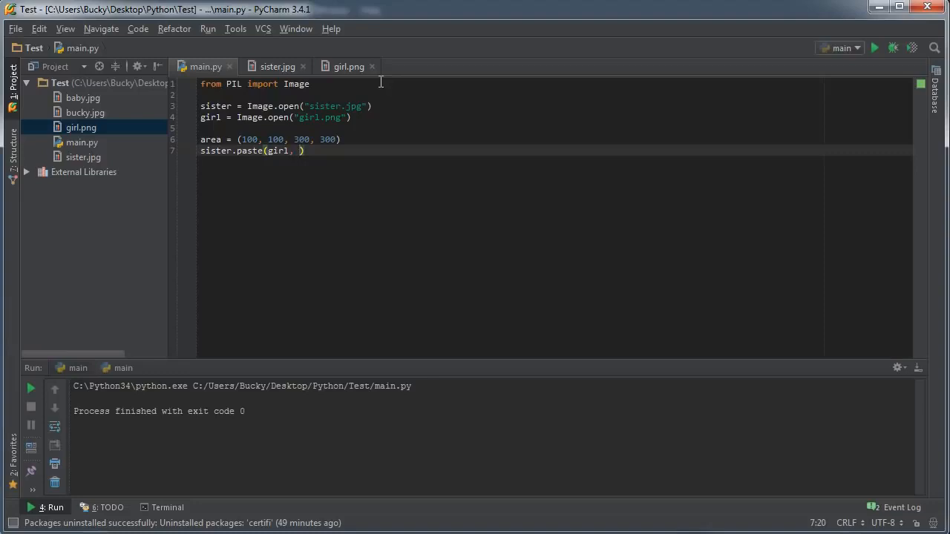
mouse_move(290, 29)
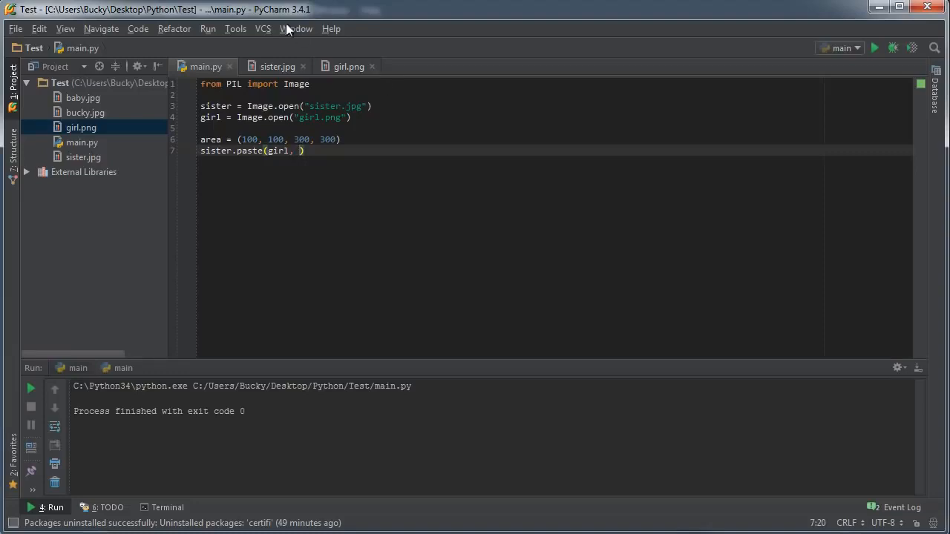
double_click(211, 140)
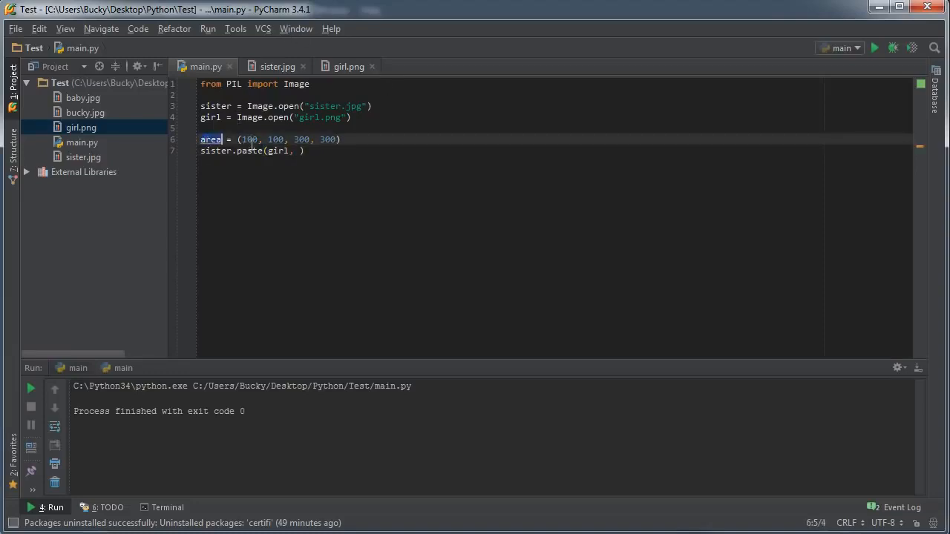
text(area)
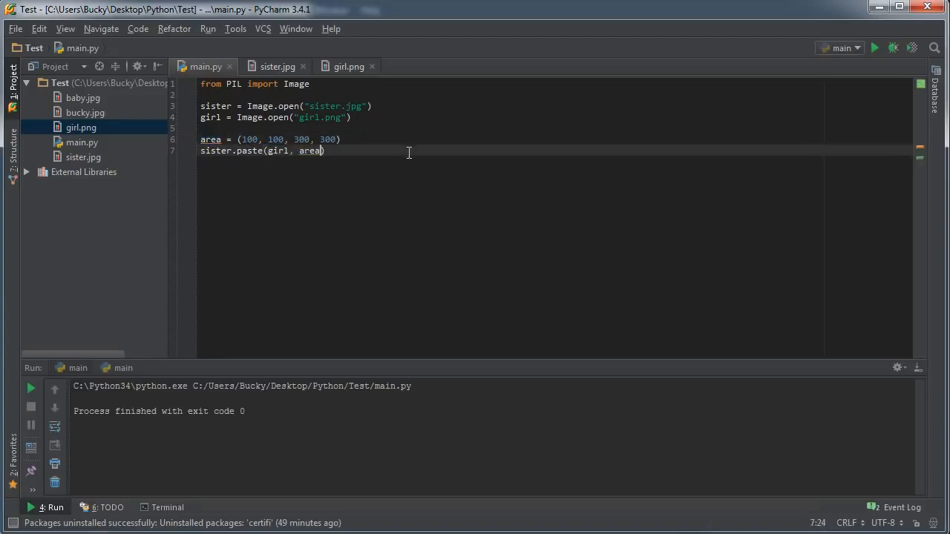
key(enter)
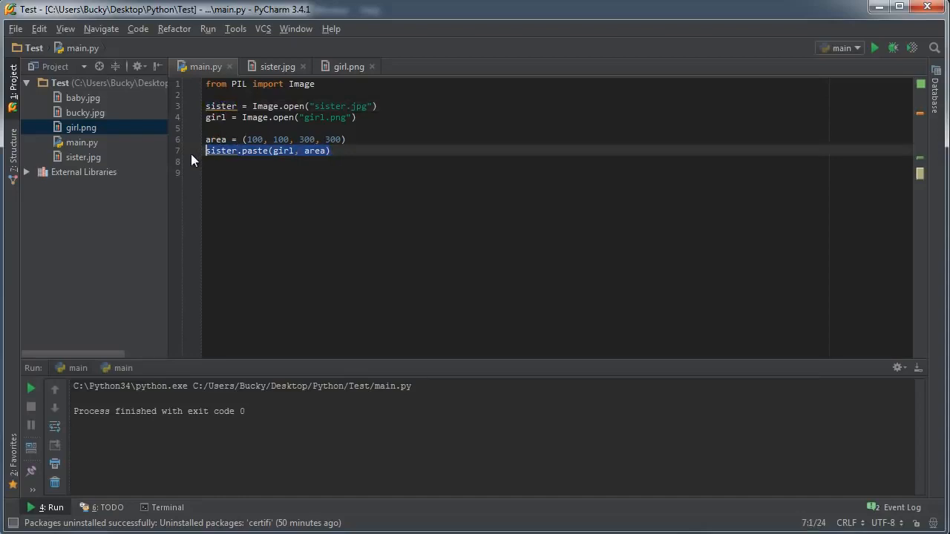
Add sister.show() on line 9 and run main.py from the editor's context menu
text(sister.)
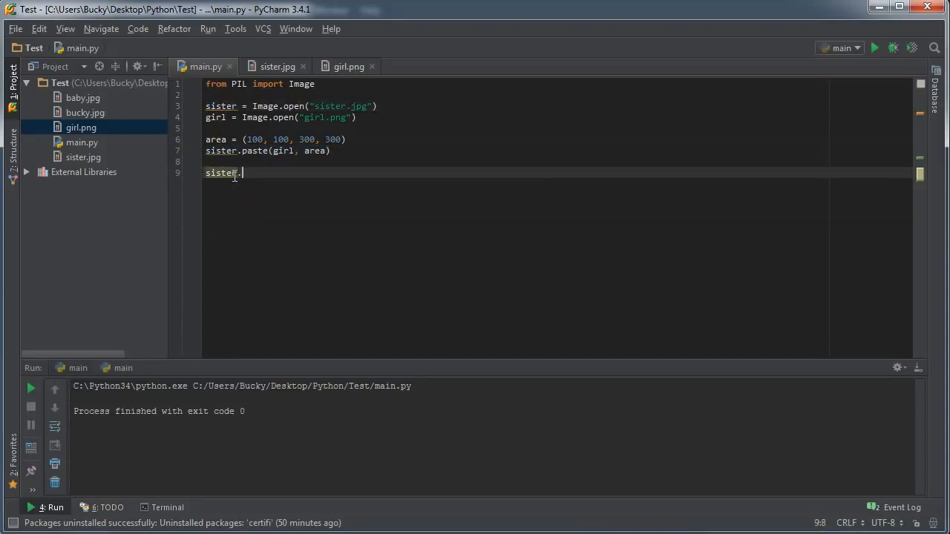
text(.show())
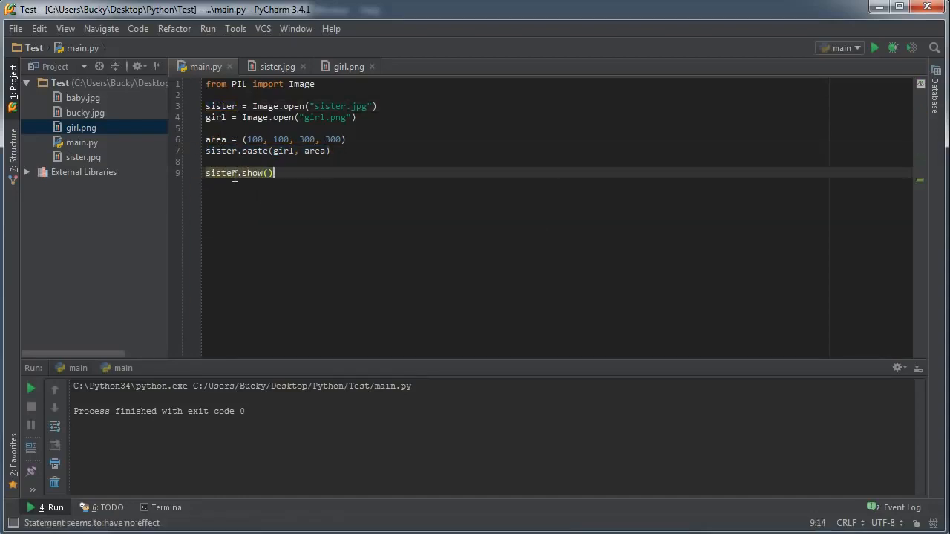
right_click(239, 173)
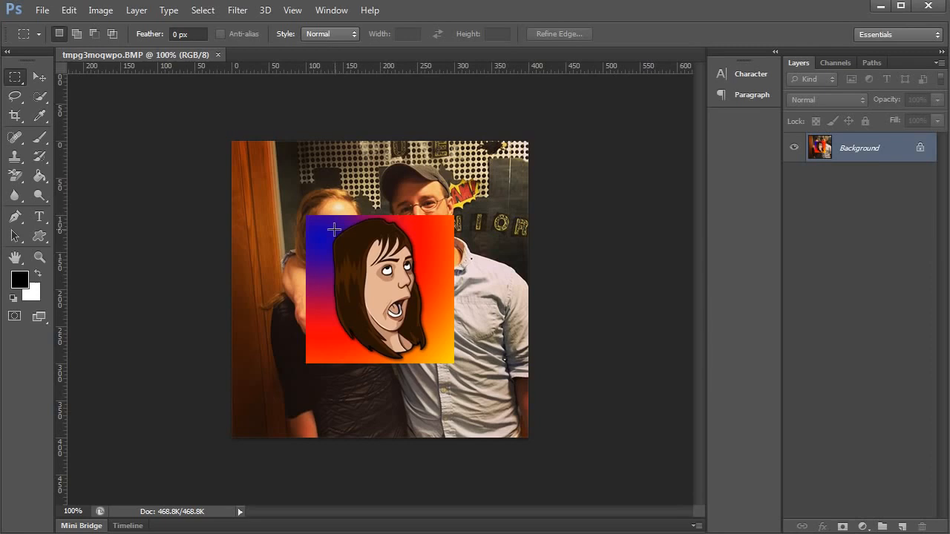
mouse_move(134, 65)
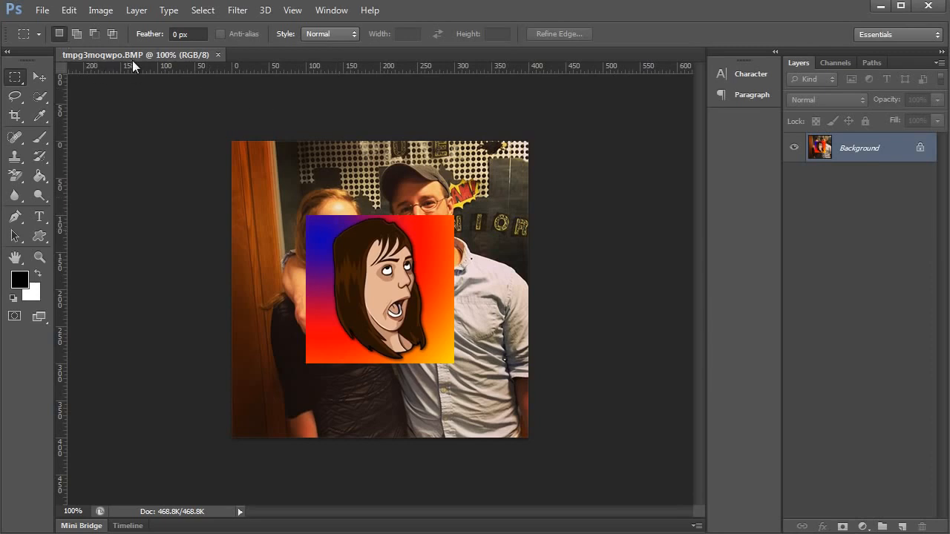
mouse_move(151, 70)
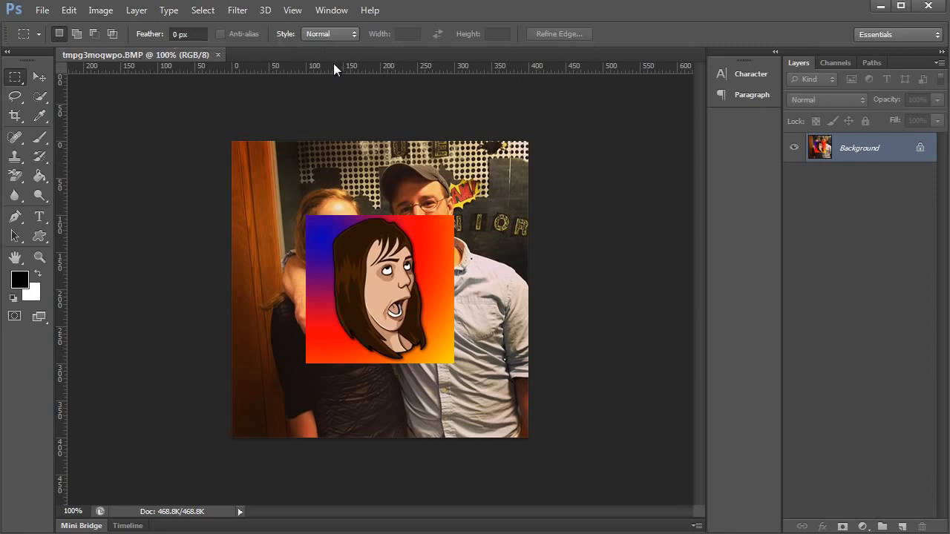
mouse_move(860, 271)
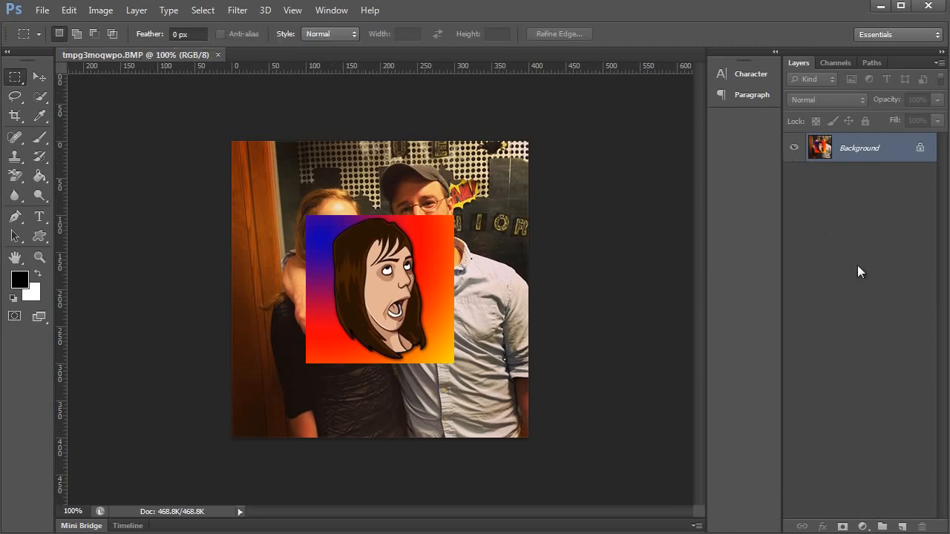
mouse_move(857, 197)
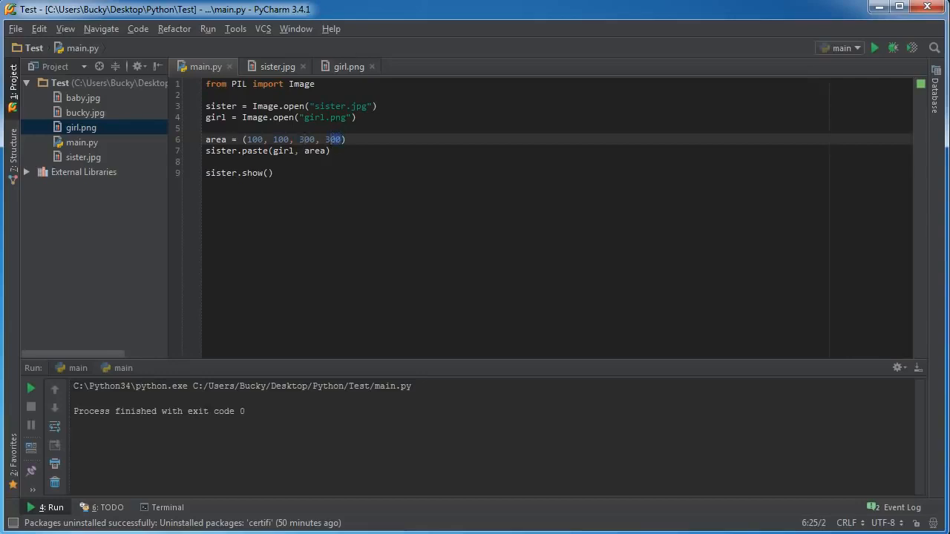
Change an area tuple value to 334 so the paste raises a ValueError
text(334)
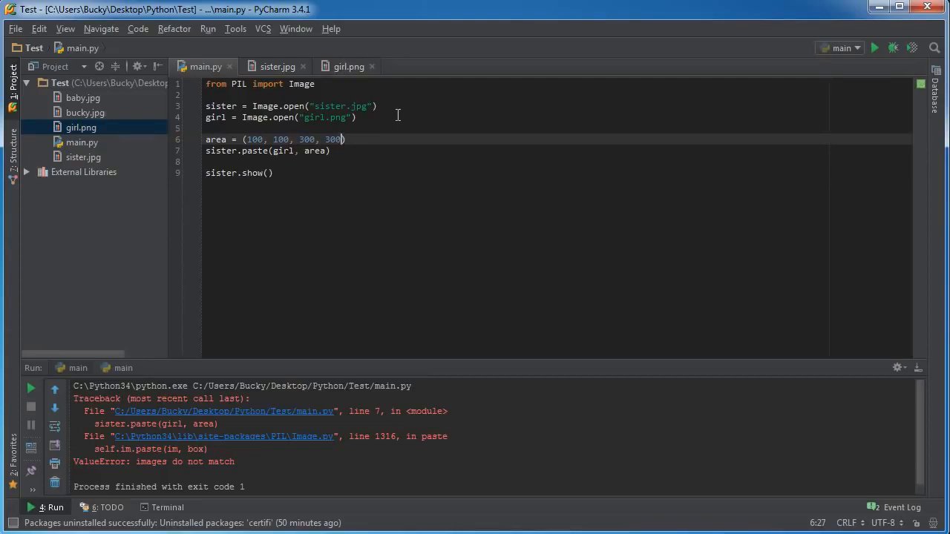
Check the girl.png and sister.jpg sizes, return to main.py, and clear the run output
click(349, 66)
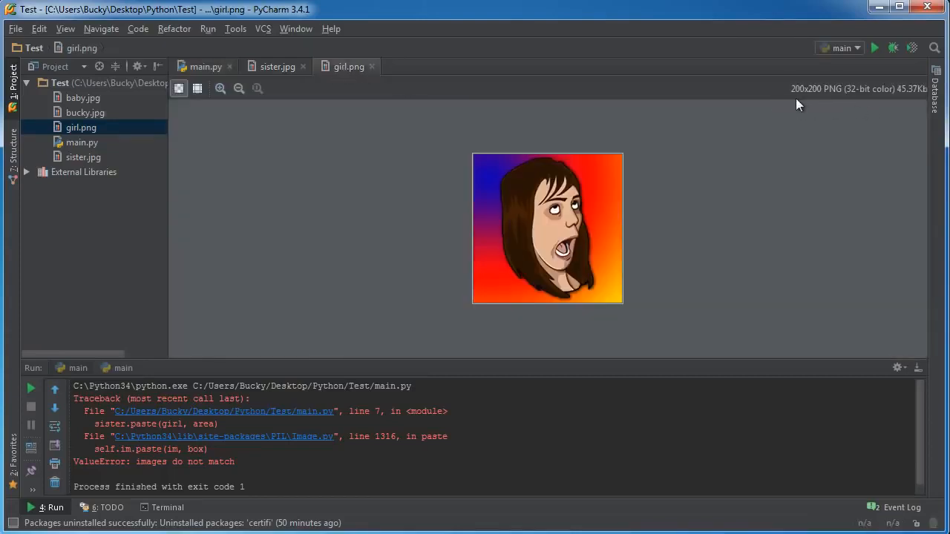
click(277, 66)
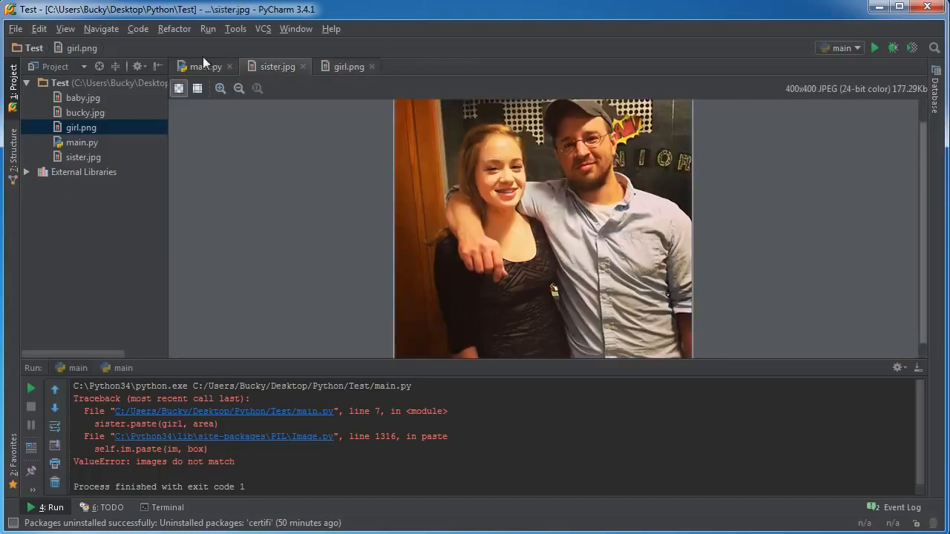
click(205, 66)
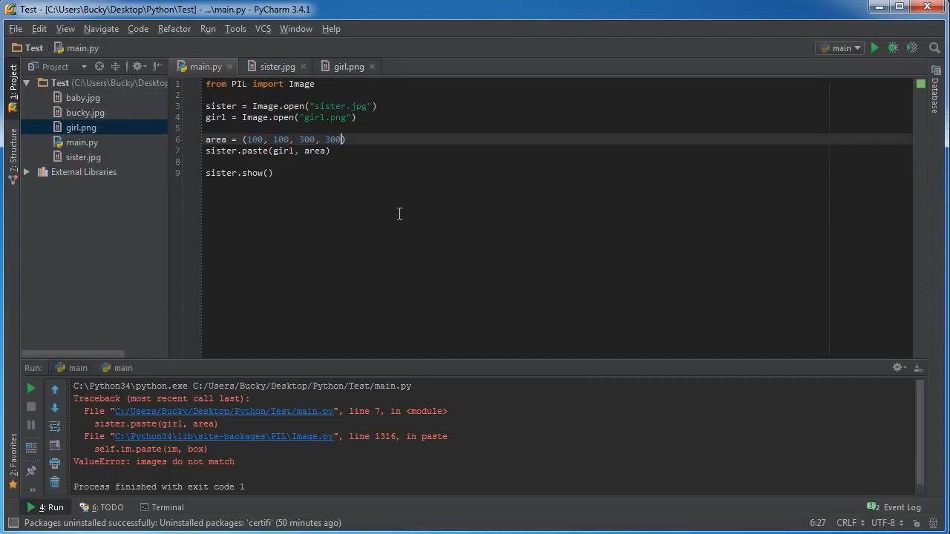
mouse_move(308, 186)
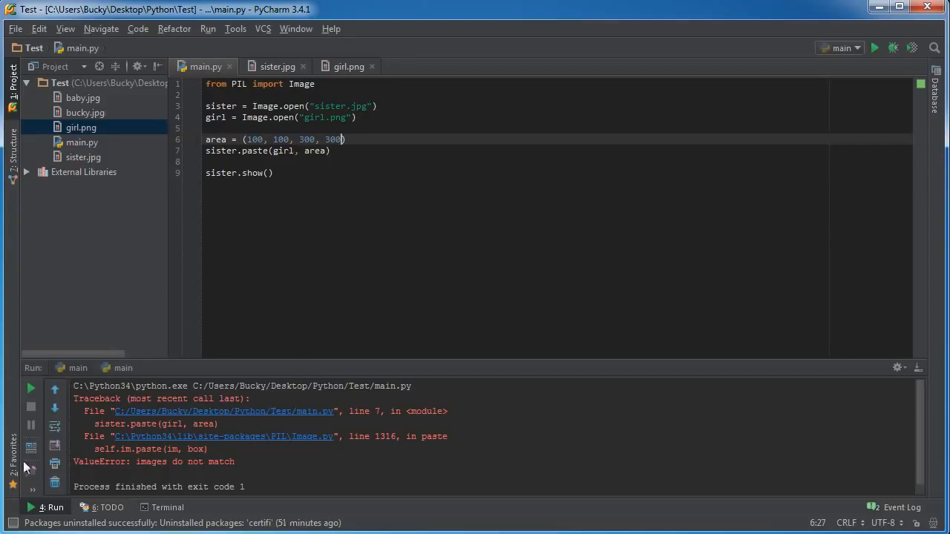
click(54, 482)
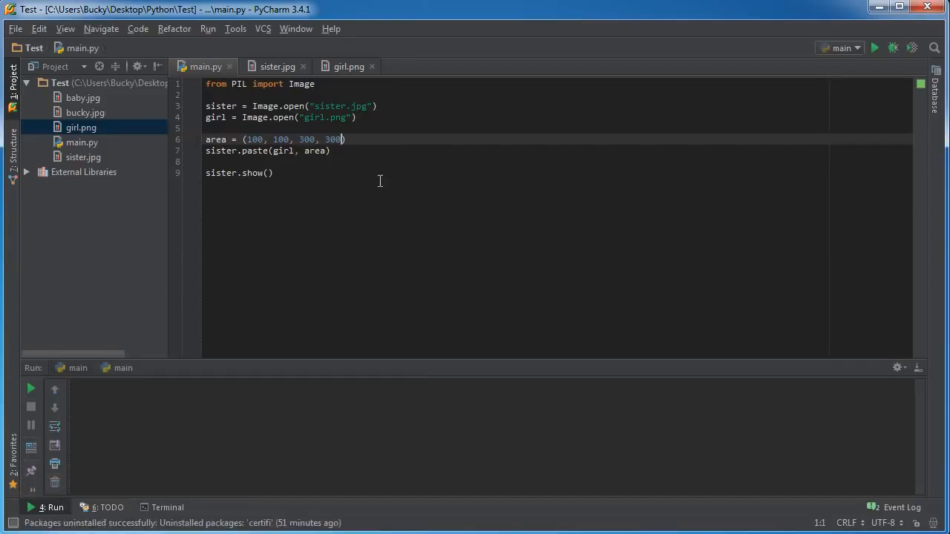
mouse_move(386, 190)
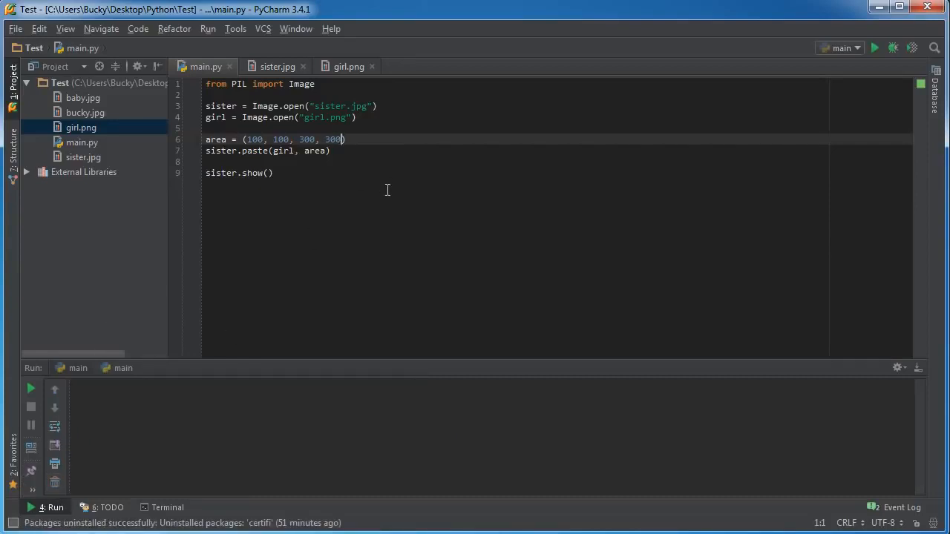